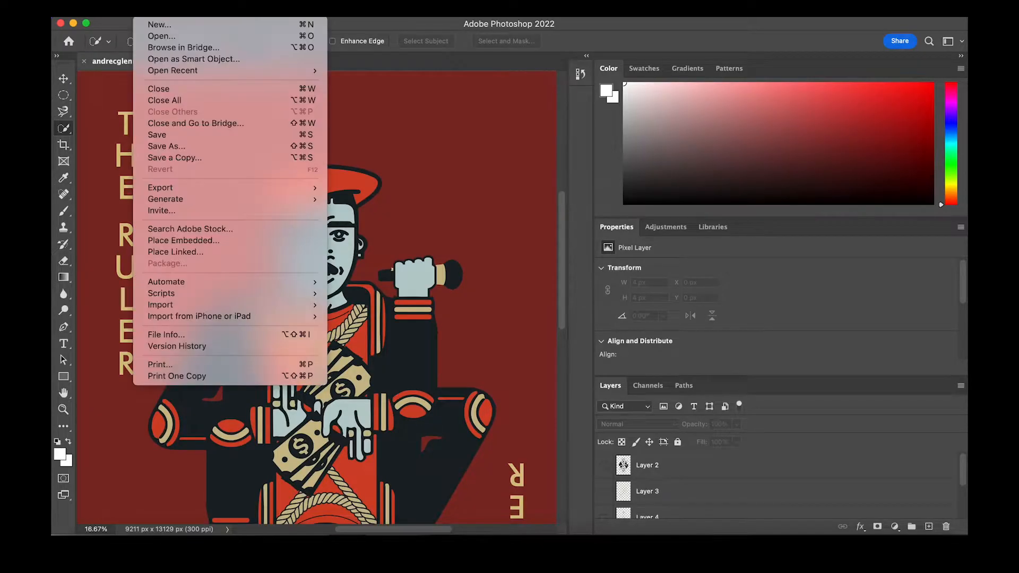
mouse_move(190, 135)
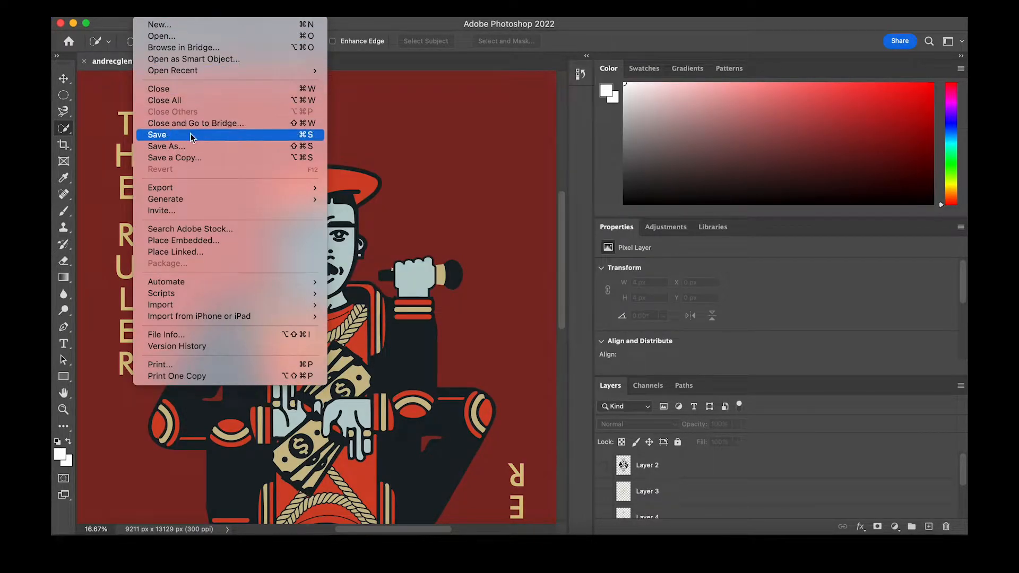
Open 'Native American Chief T-Shirt (1).png' from Downloads as a new document.
left_click(157, 135)
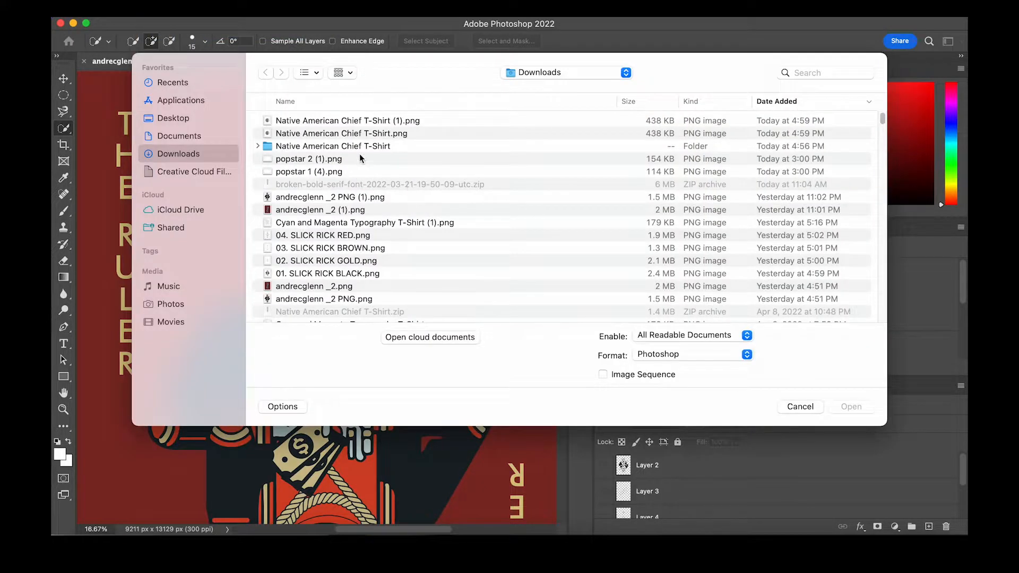
left_click(347, 120)
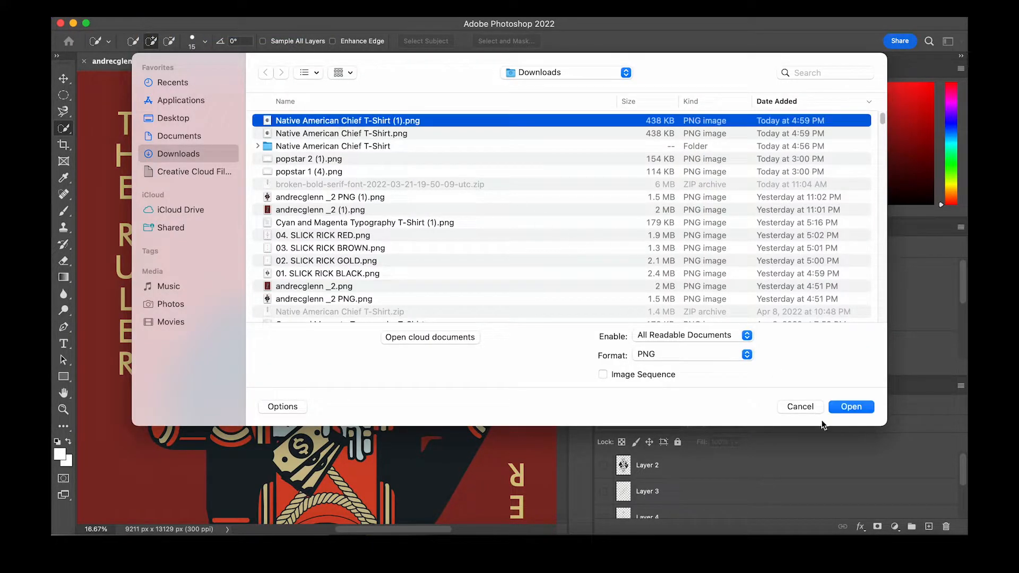
left_click(850, 406)
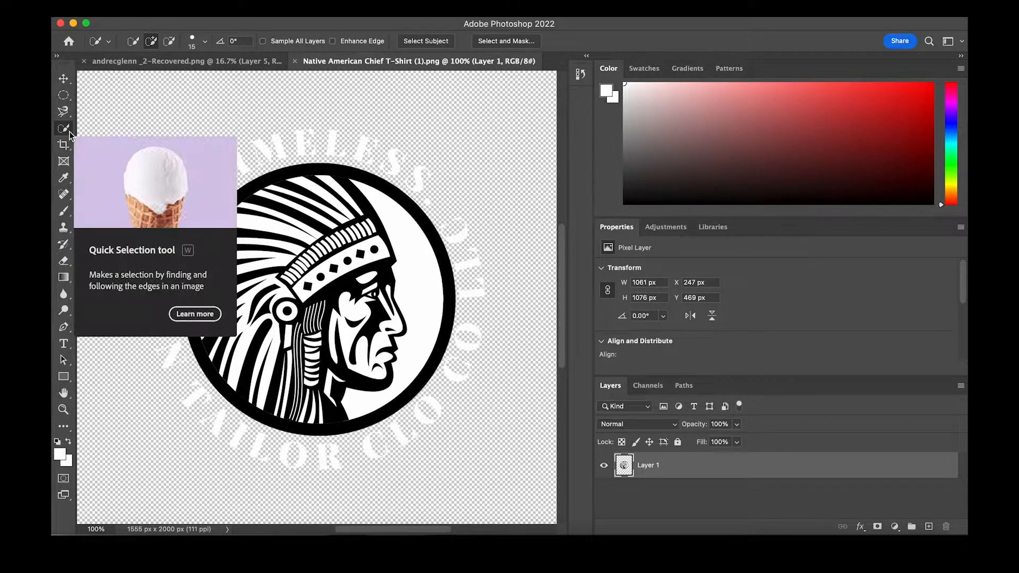
Magic Wand the white face, then use Similar to select every white area, including the lettering.
left_click(64, 128)
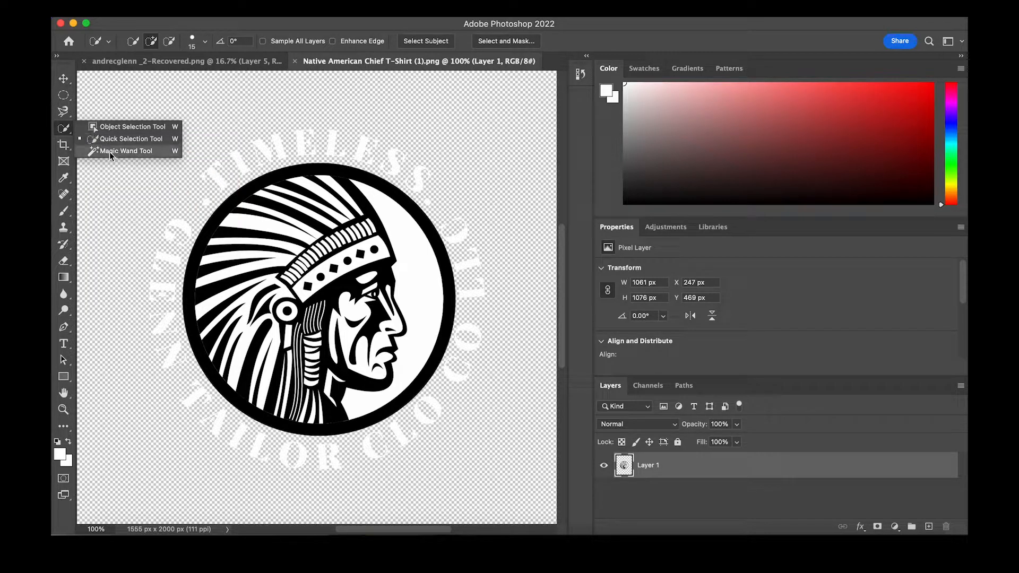
left_click(126, 151)
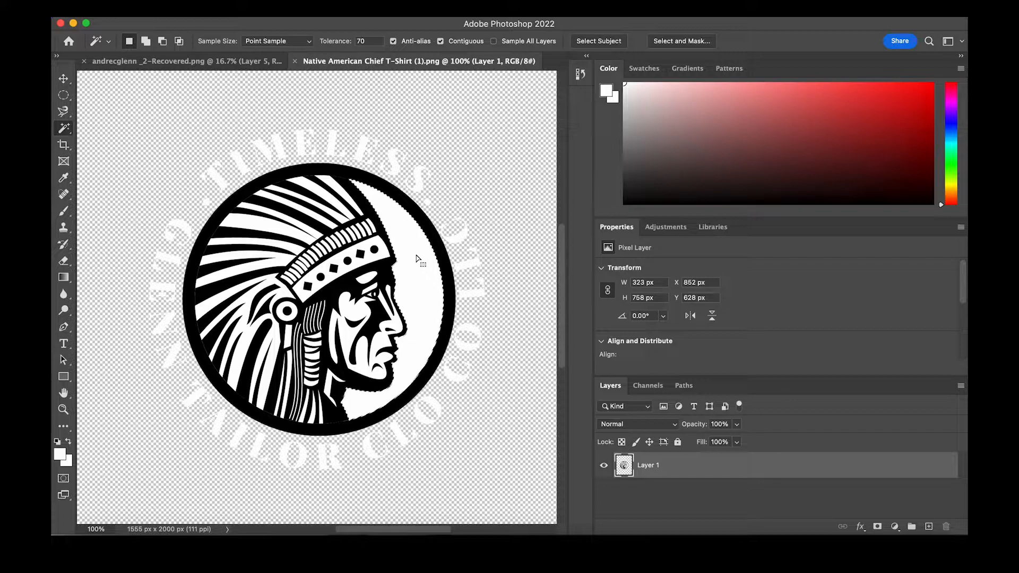
left_click(416, 258)
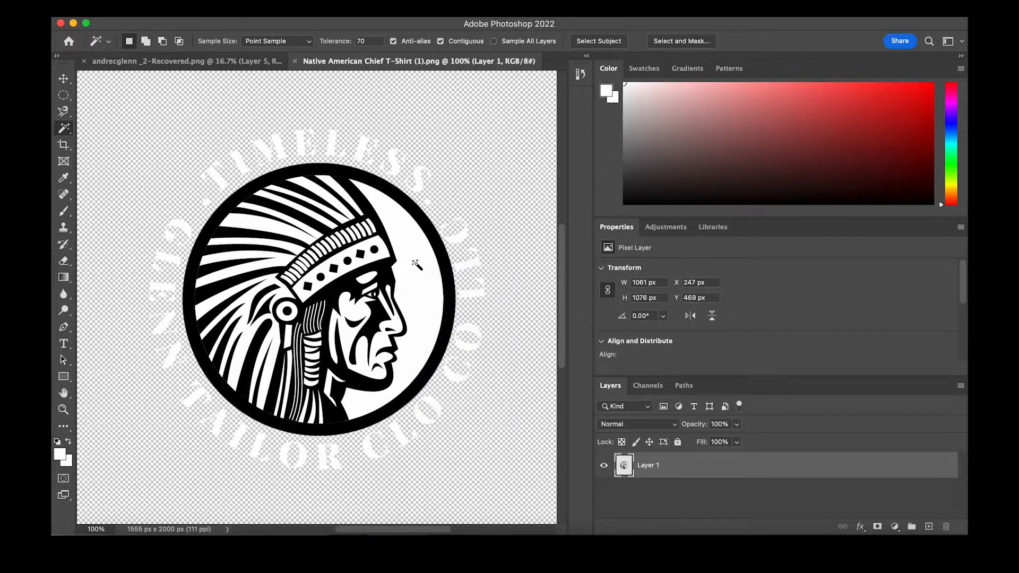
right_click(417, 266)
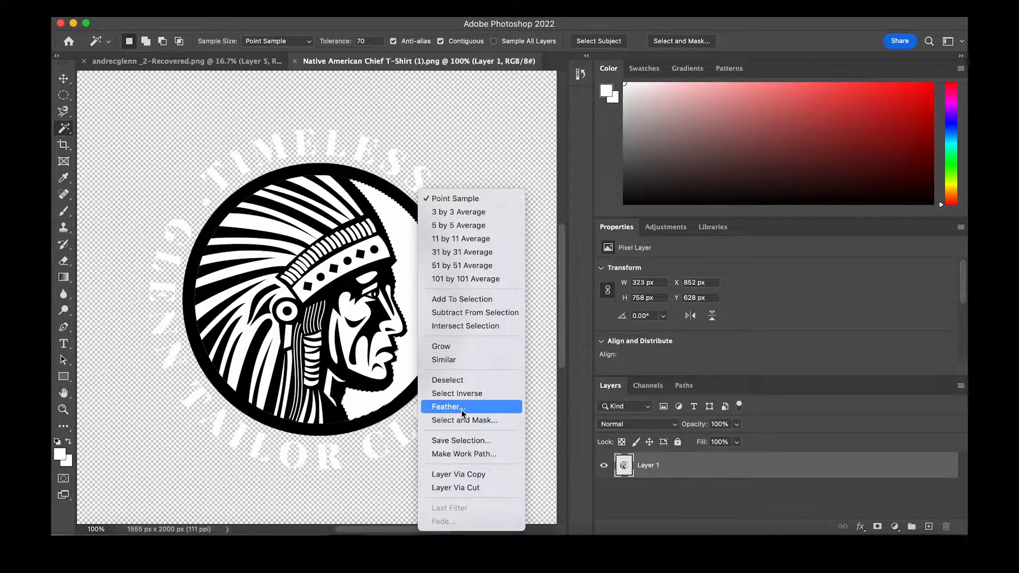
mouse_move(457, 359)
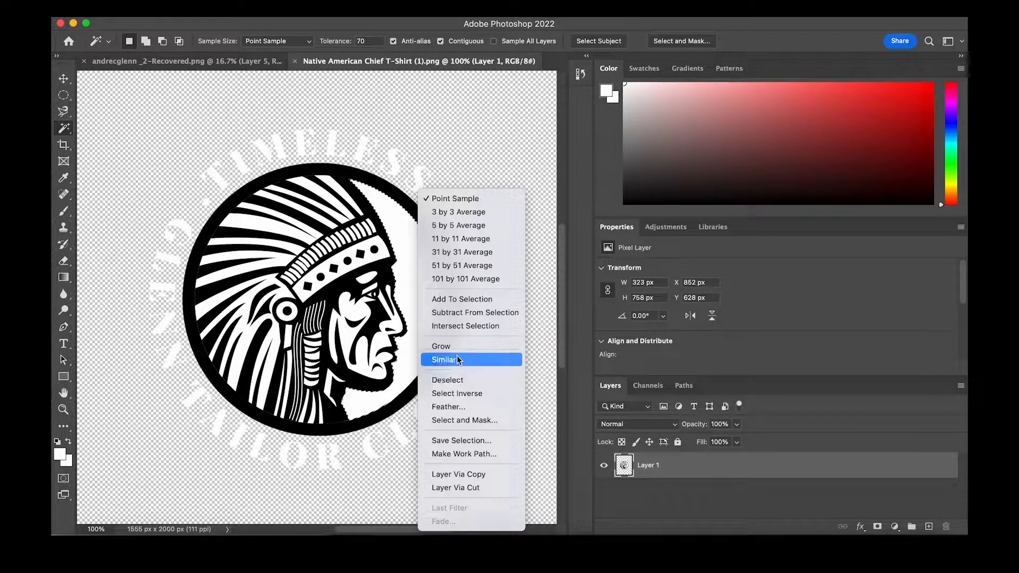
mouse_move(405, 197)
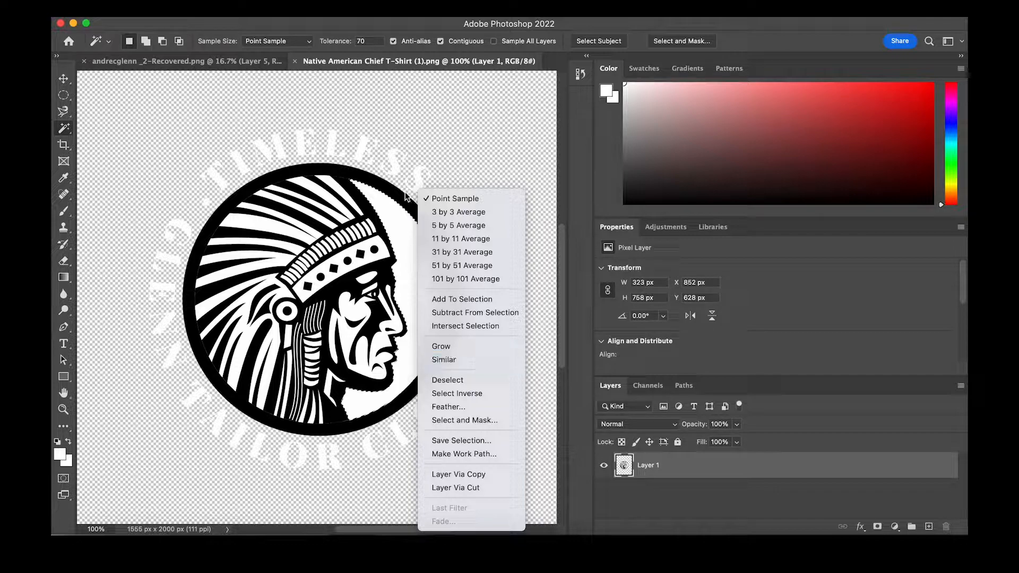
mouse_move(416, 158)
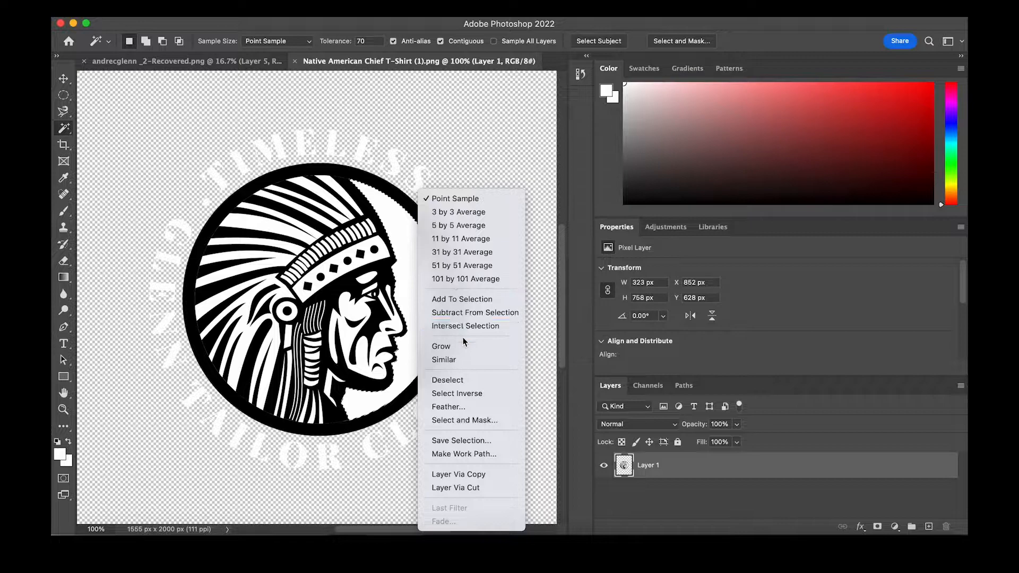
mouse_move(444, 359)
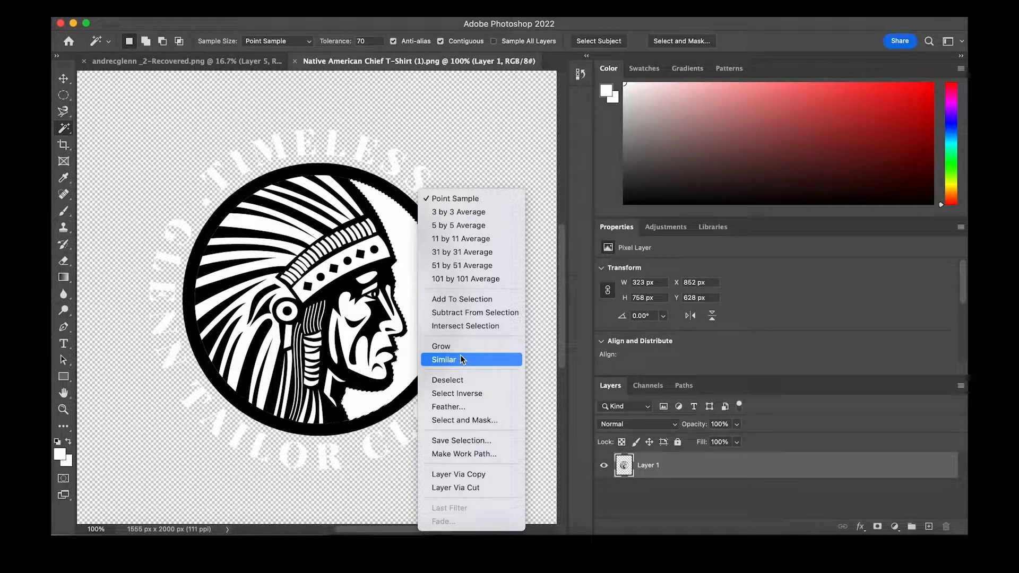
left_click(443, 359)
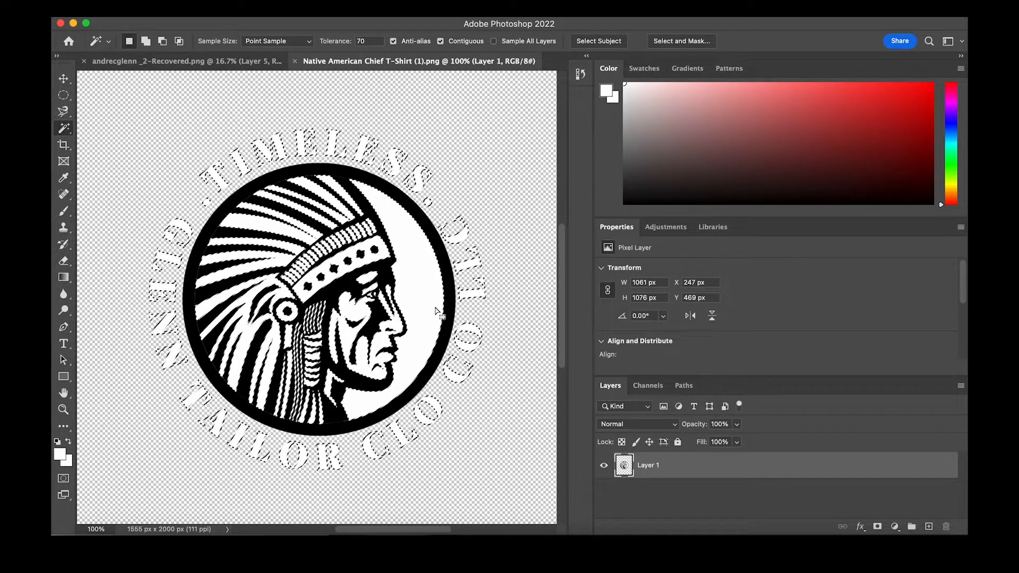
Copy the white selection to Layer 2 with Layer Via Copy, toggling Layer 1 to verify.
right_click(422, 306)
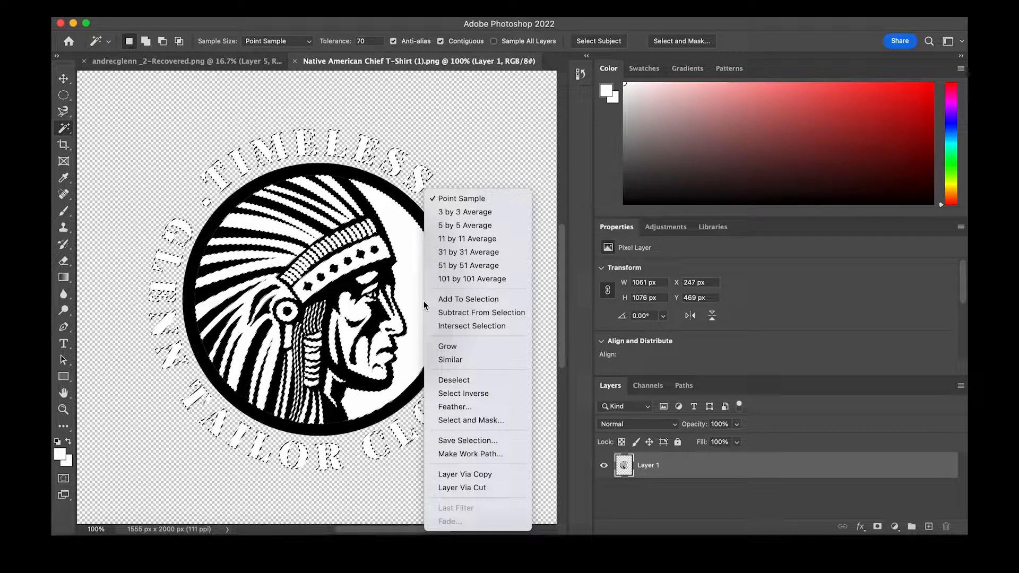
mouse_move(463, 393)
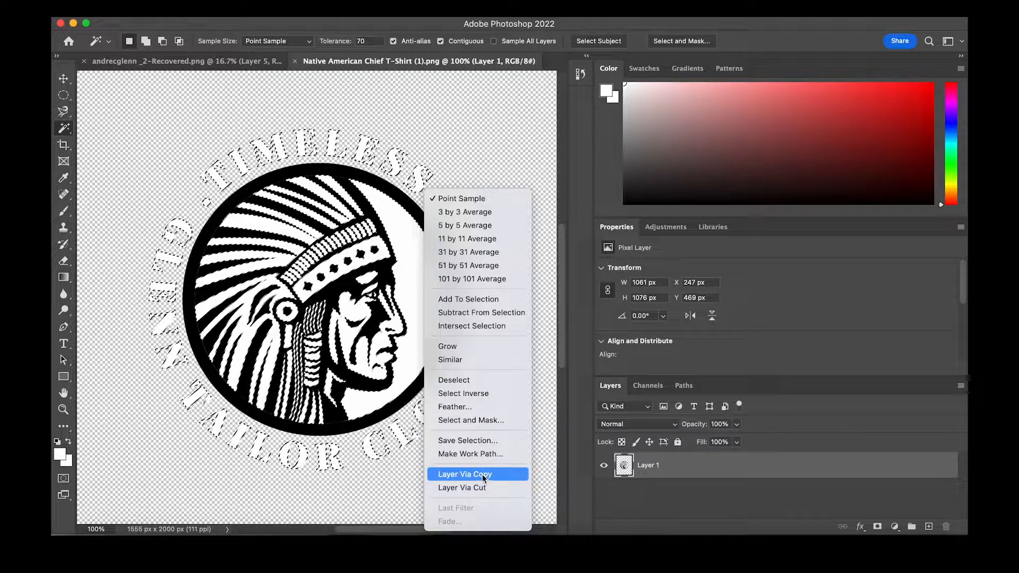
left_click(465, 474)
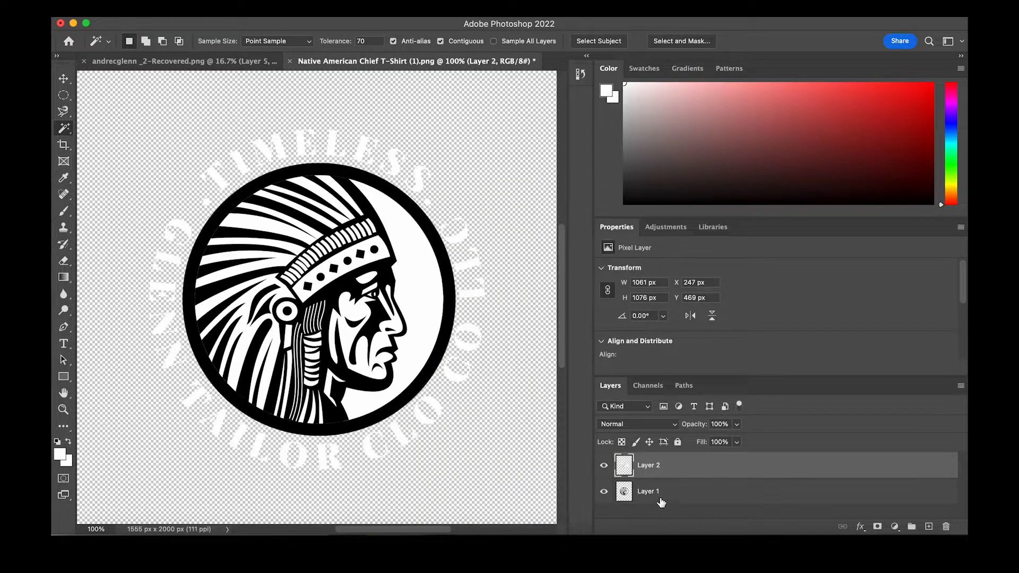
mouse_move(647, 499)
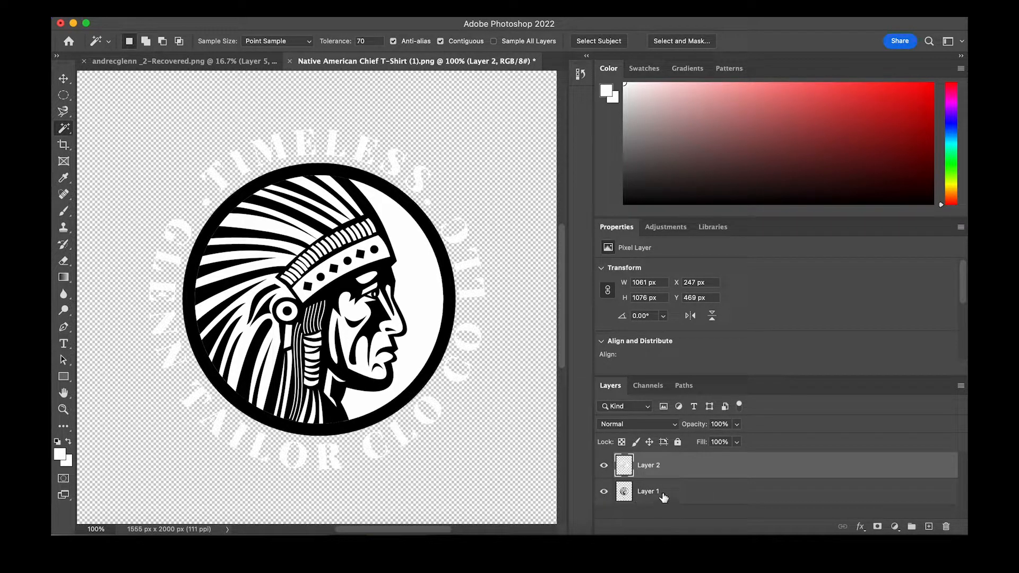
left_click(648, 490)
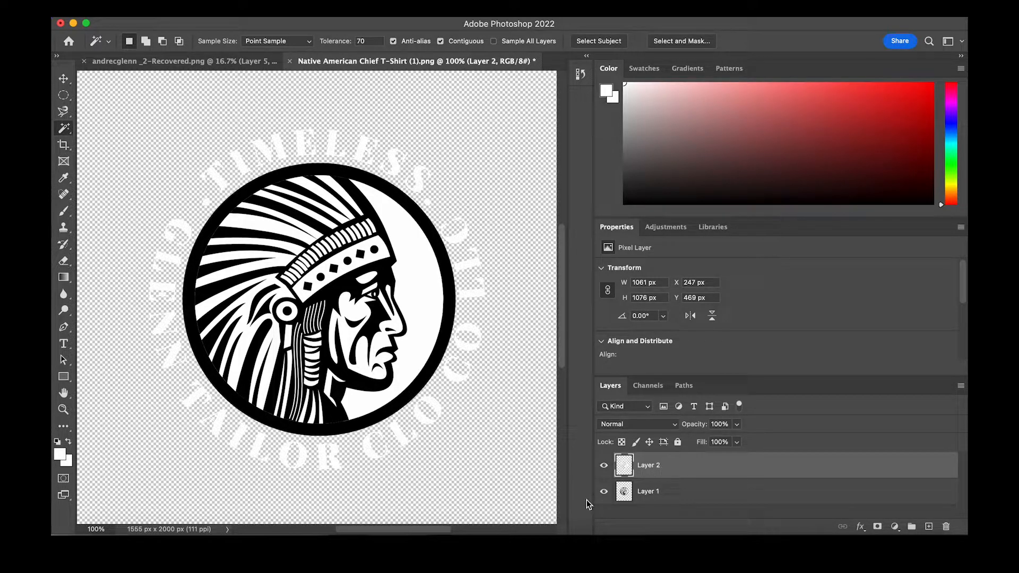
left_click(604, 490)
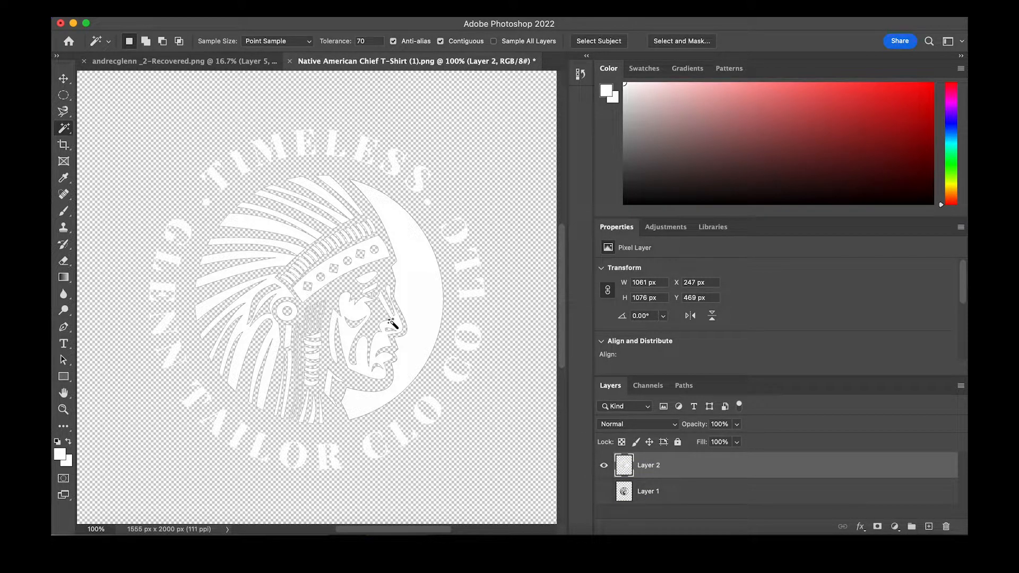
left_click(604, 492)
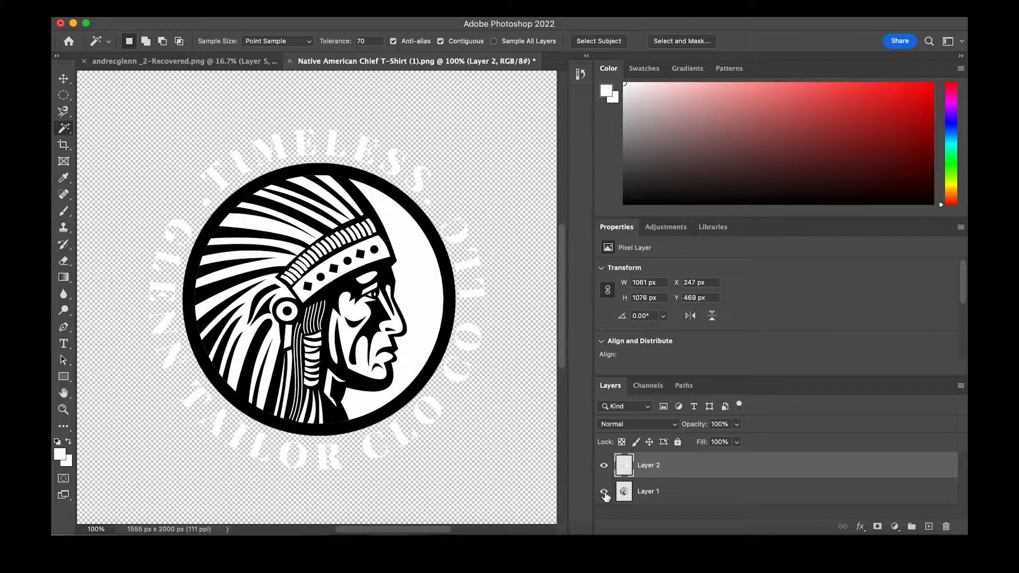
Copy the black parts of the logo onto a new Layer 3.
left_click(648, 491)
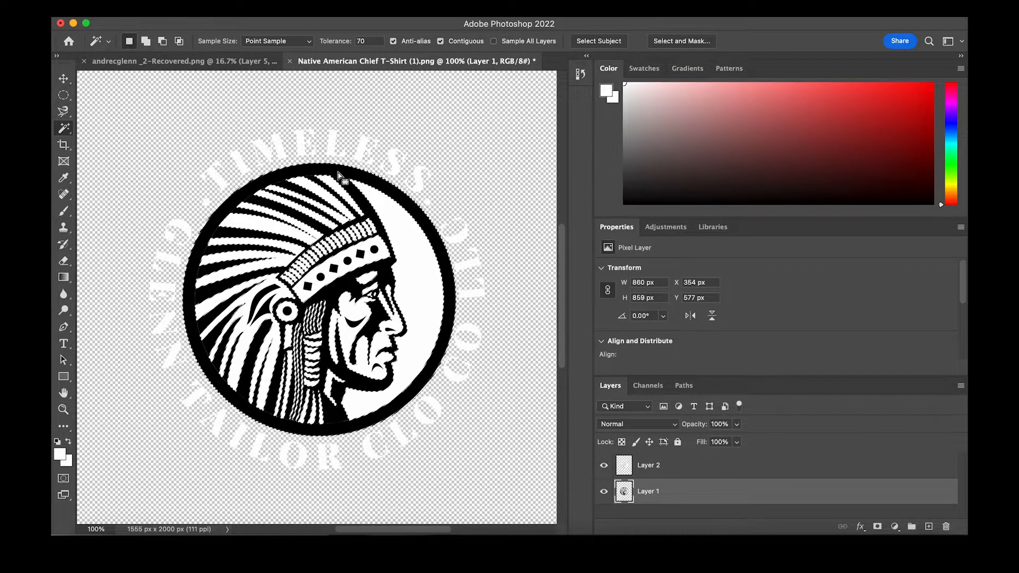
right_click(345, 176)
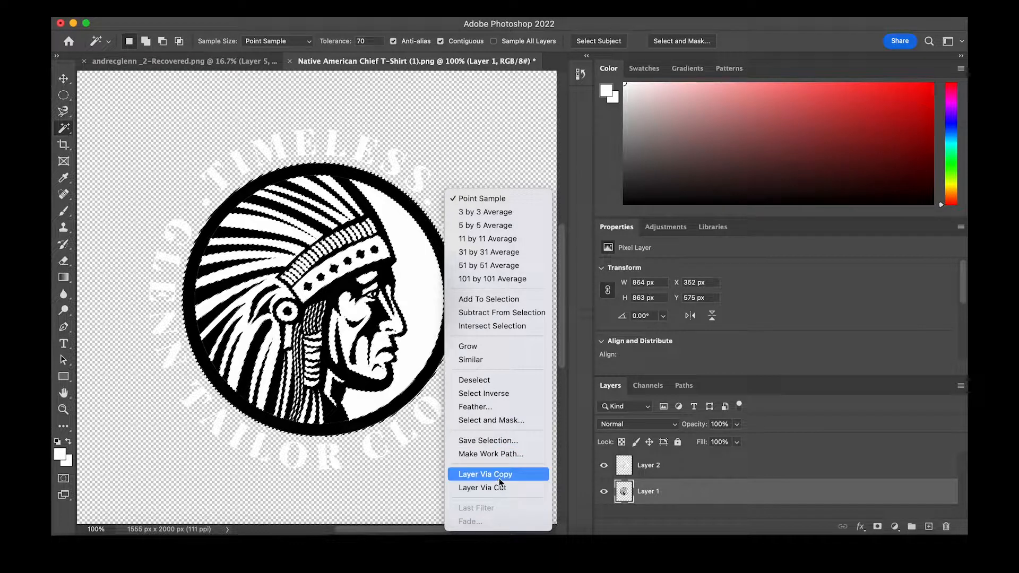
left_click(484, 474)
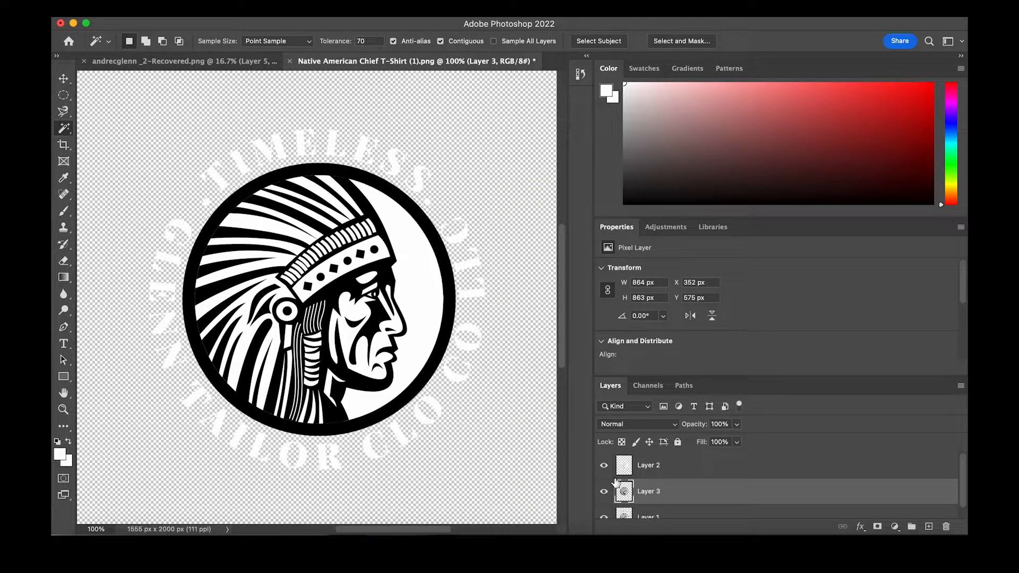
Toggle the layer eye icons to compare the white lettering alone against the black emblem.
left_click(603, 465)
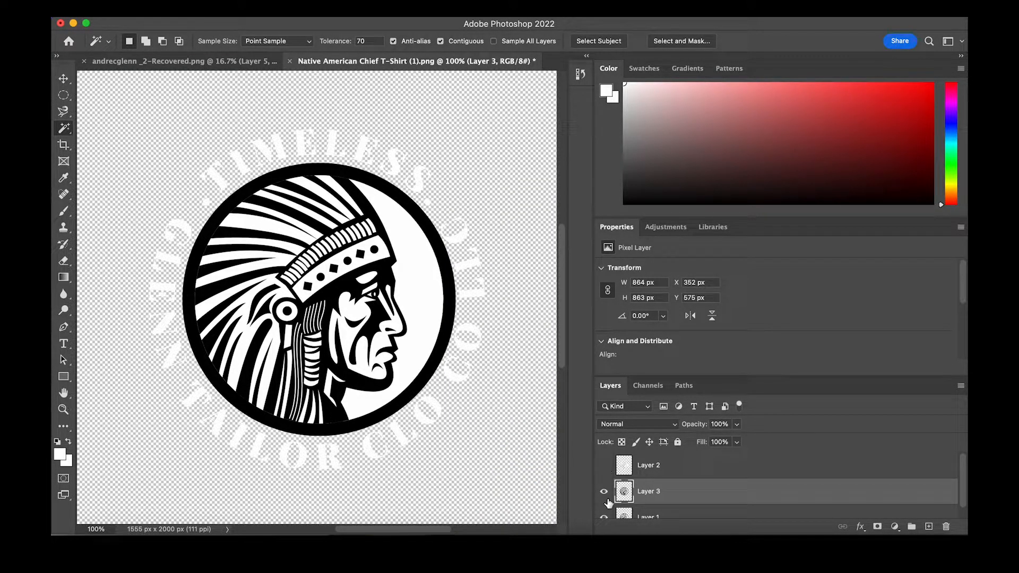
left_click(604, 492)
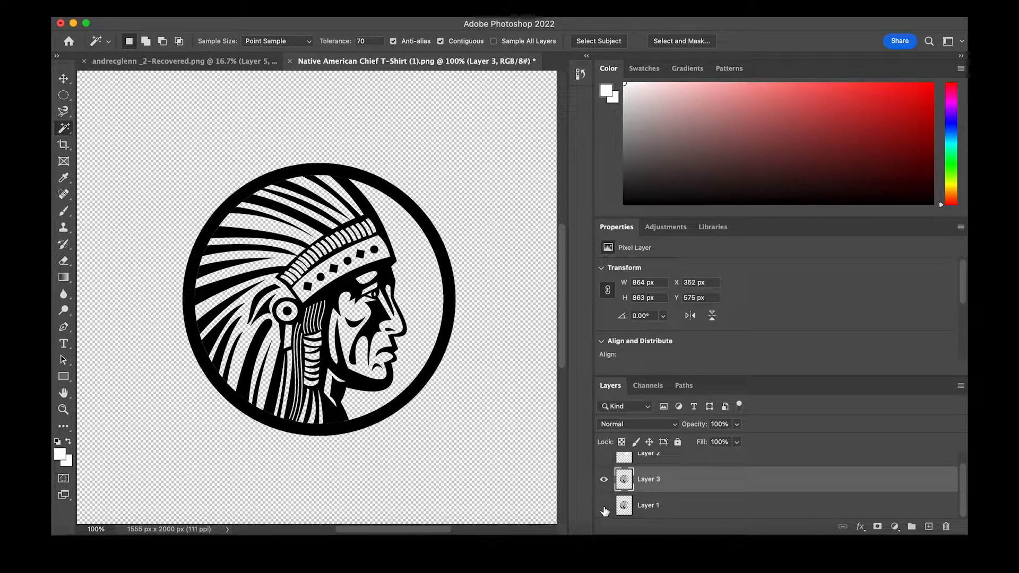
left_click(603, 512)
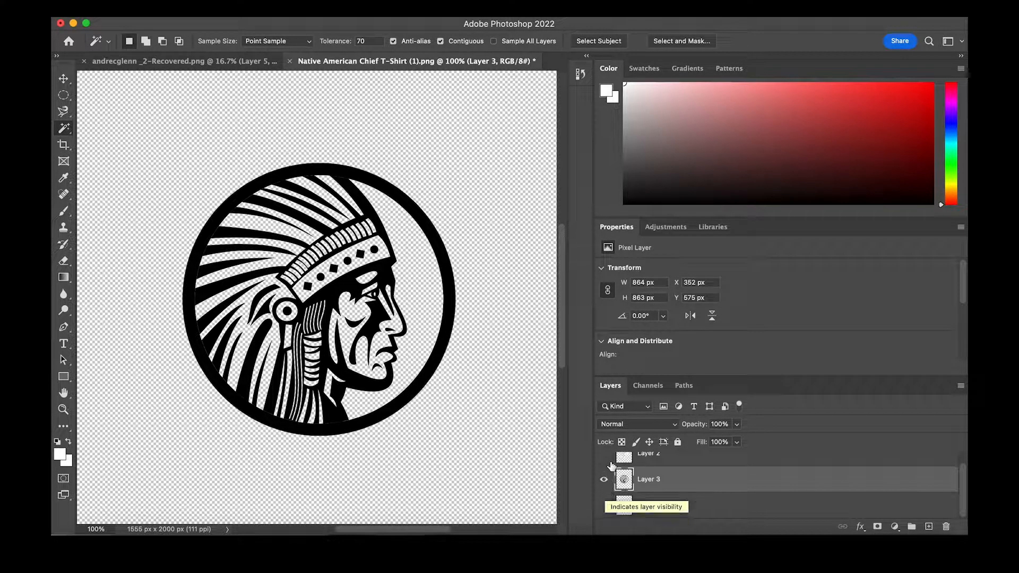
left_click(602, 457)
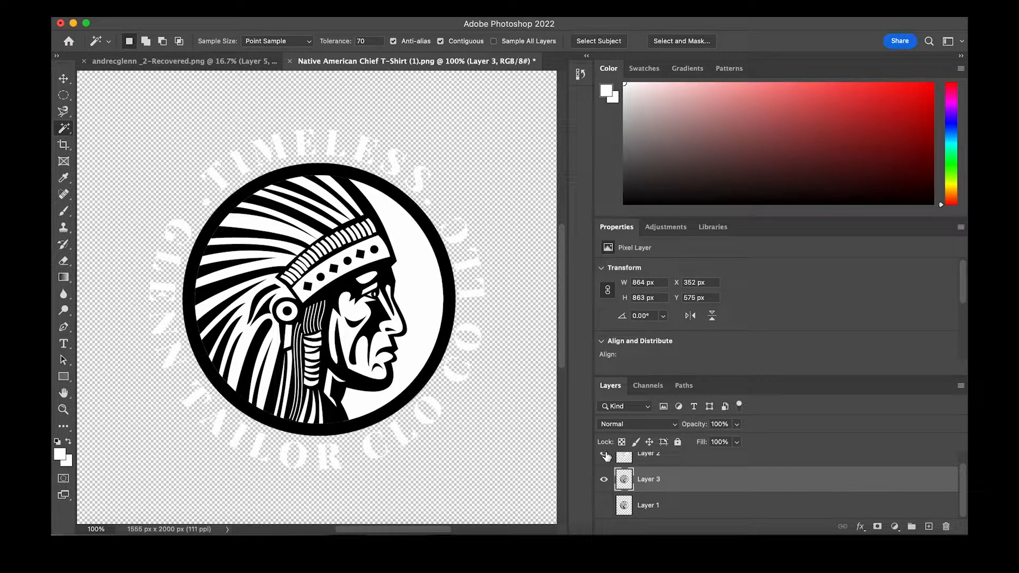
left_click(602, 478)
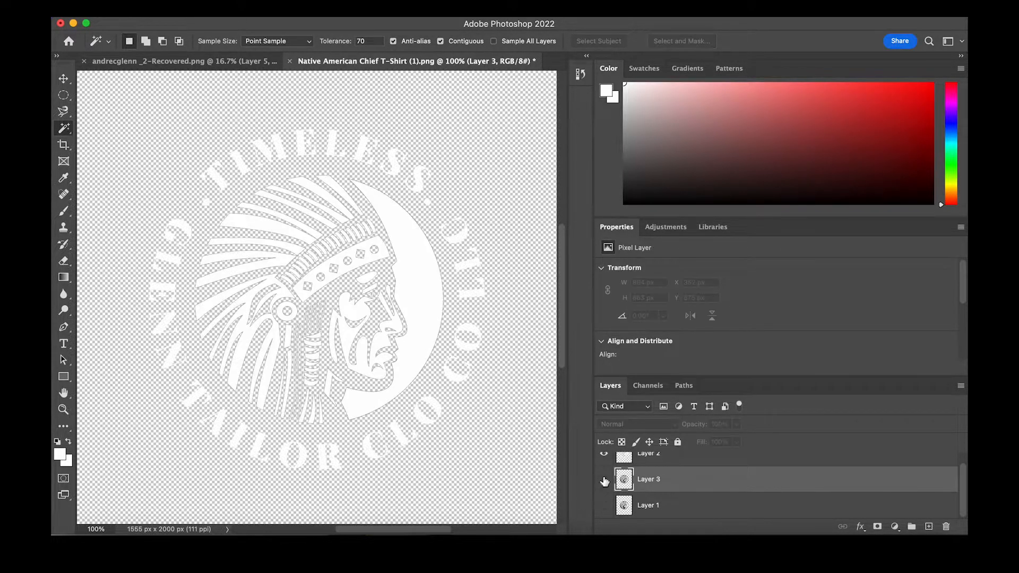
left_click(603, 480)
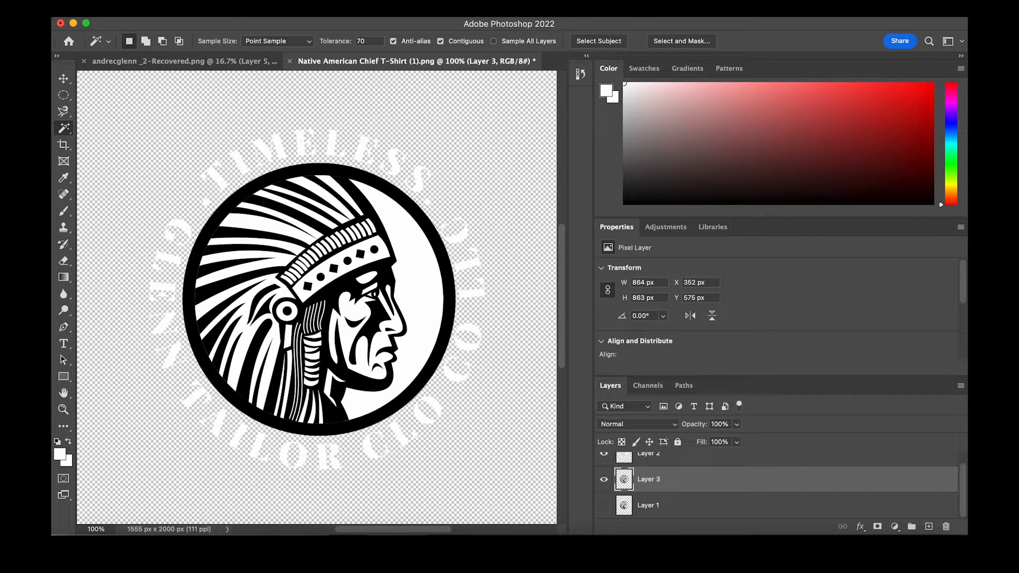
left_click(603, 480)
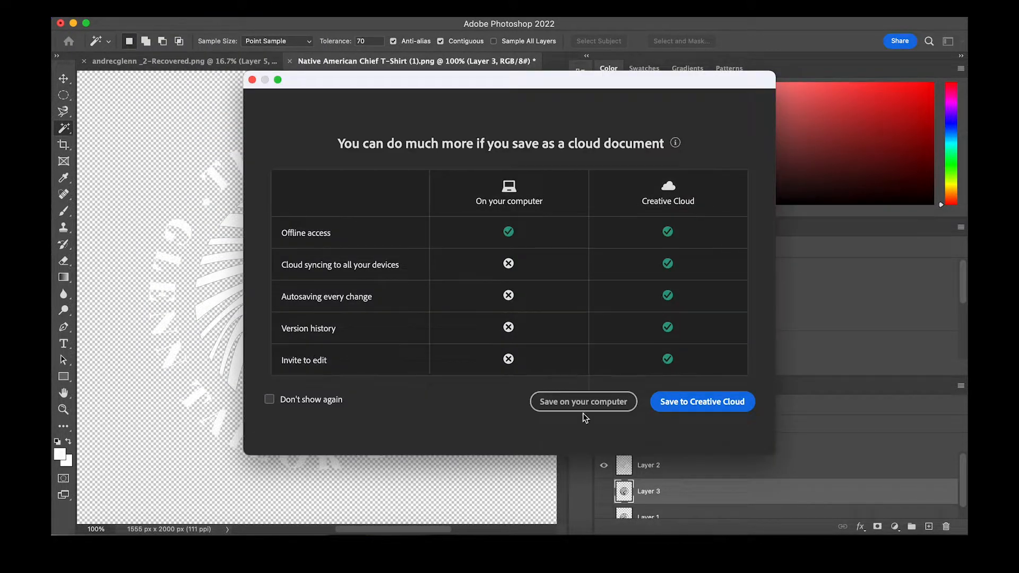
Save to this computer and switch to Save a Copy.
left_click(582, 401)
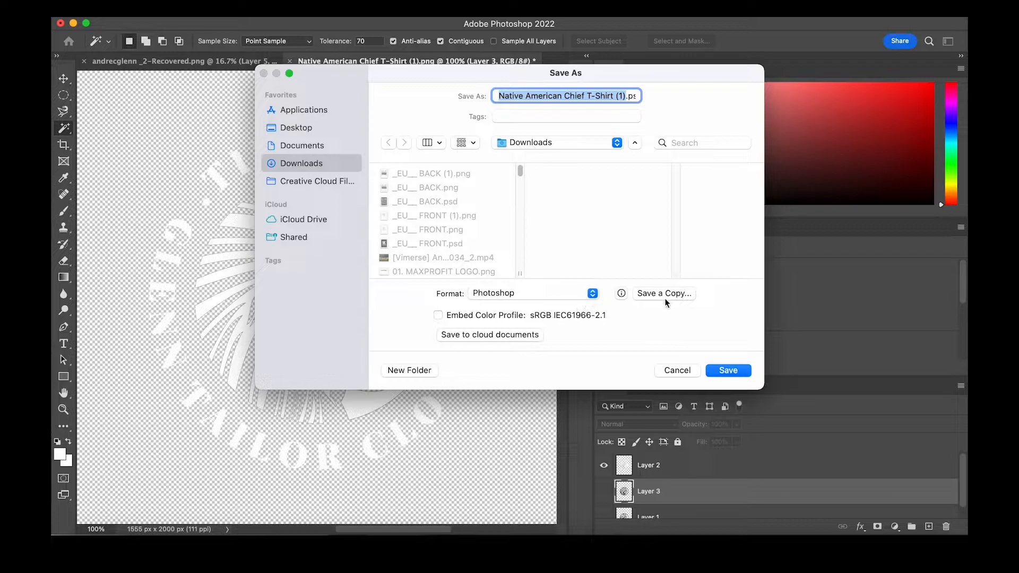
left_click(664, 293)
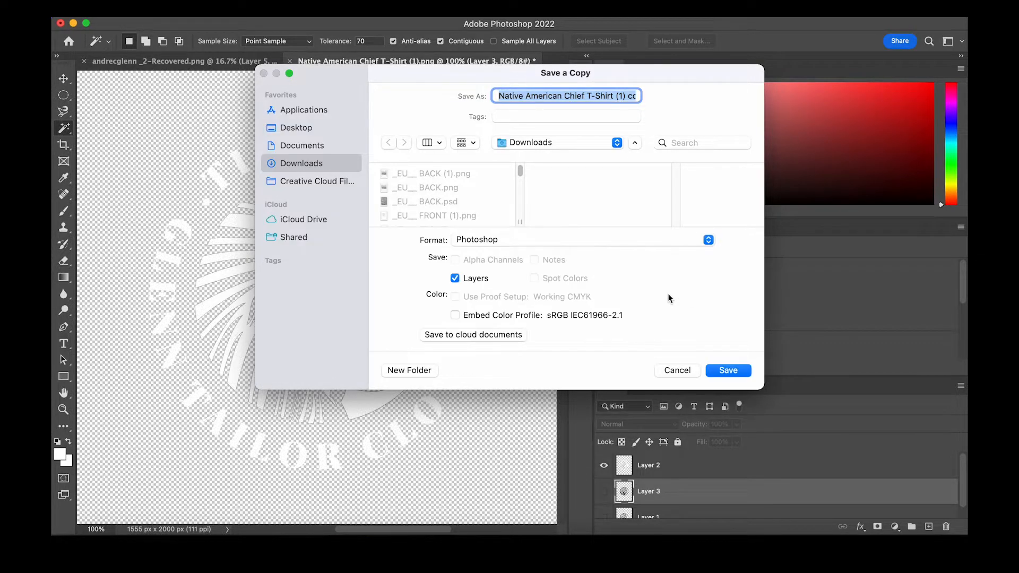
mouse_move(579, 139)
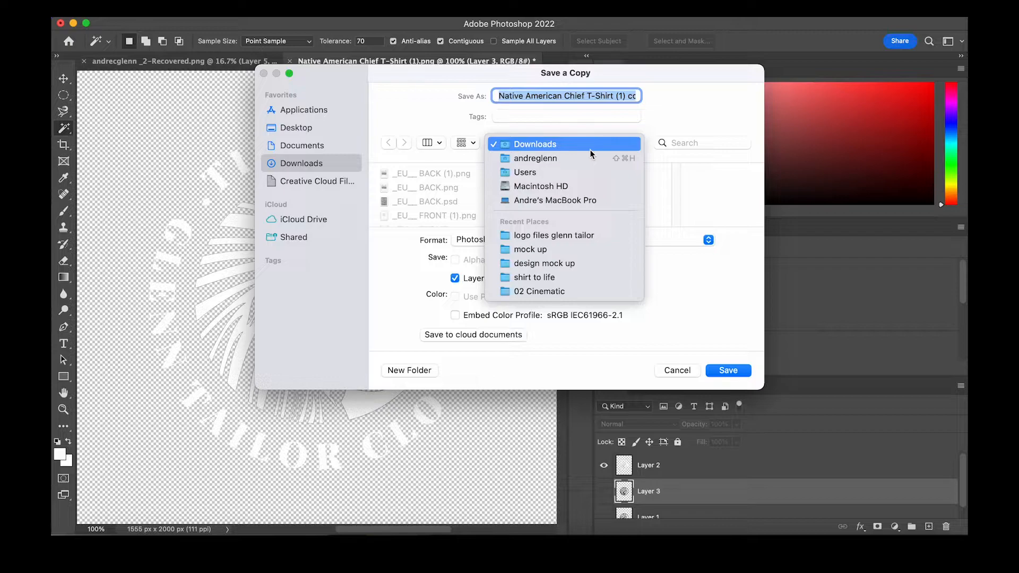
Save a PNG copy named 'White layer', accept PNG options, then hide the white layer.
left_click(468, 239)
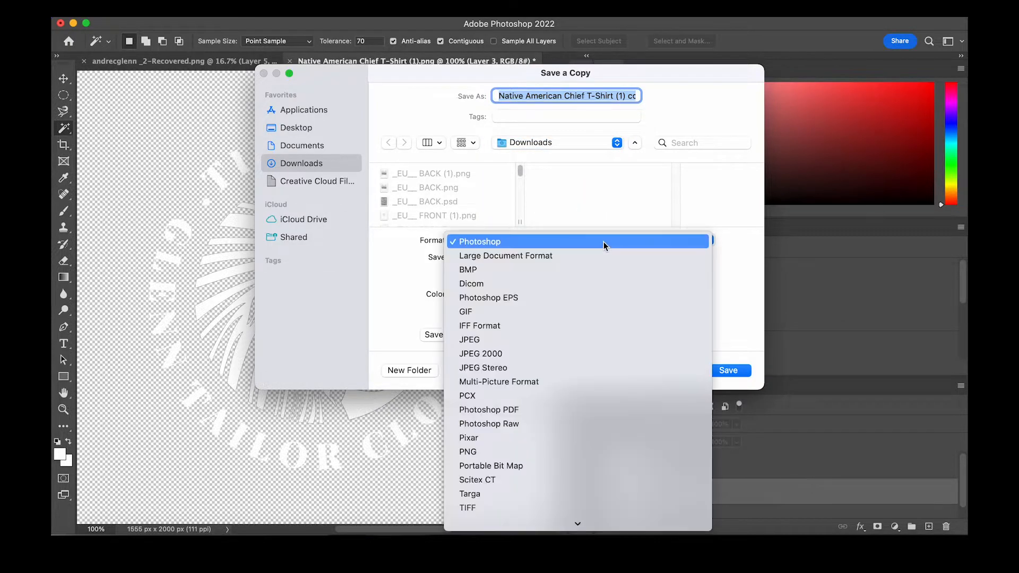
mouse_move(596, 437)
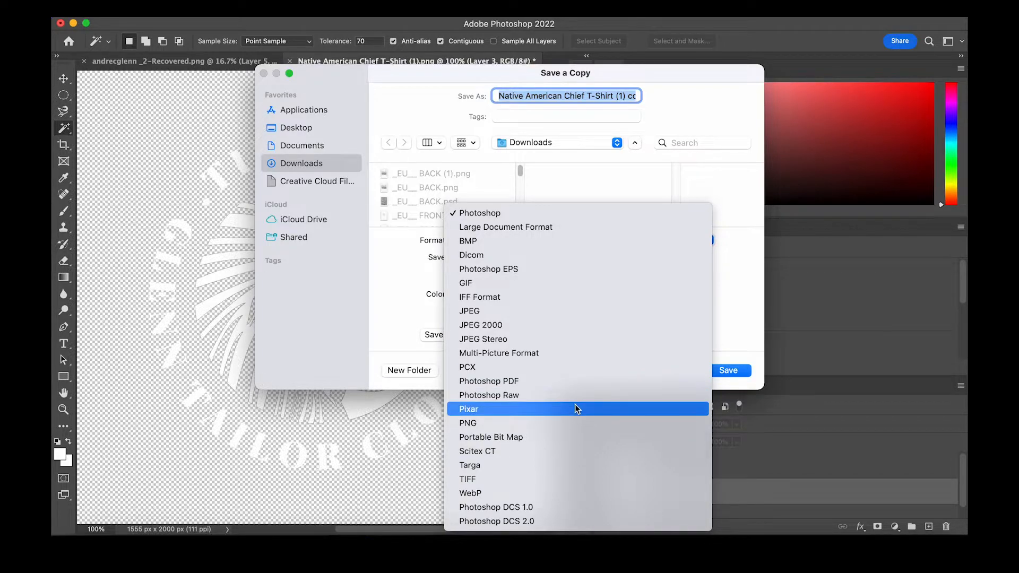
left_click(467, 423)
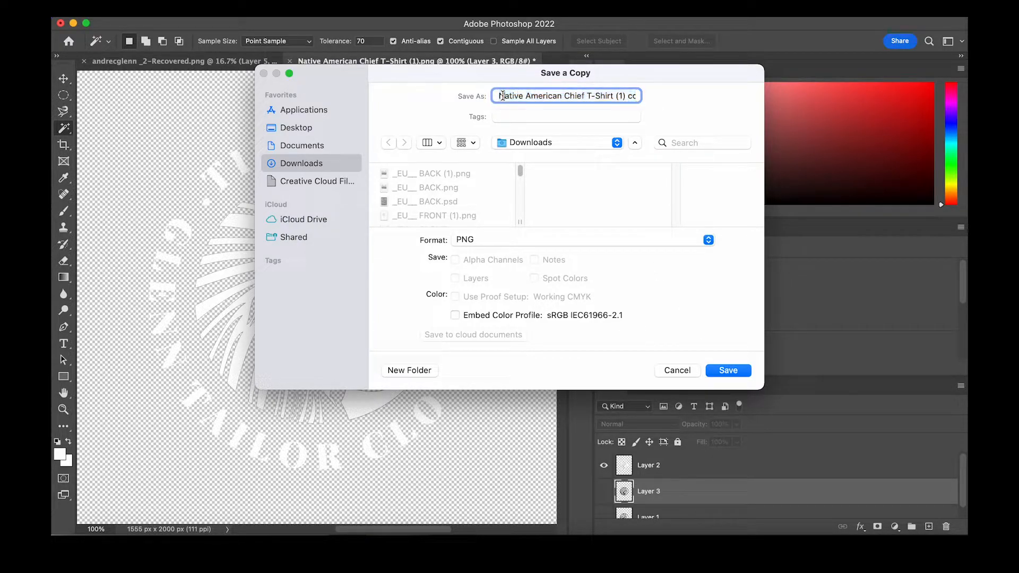
type("W")
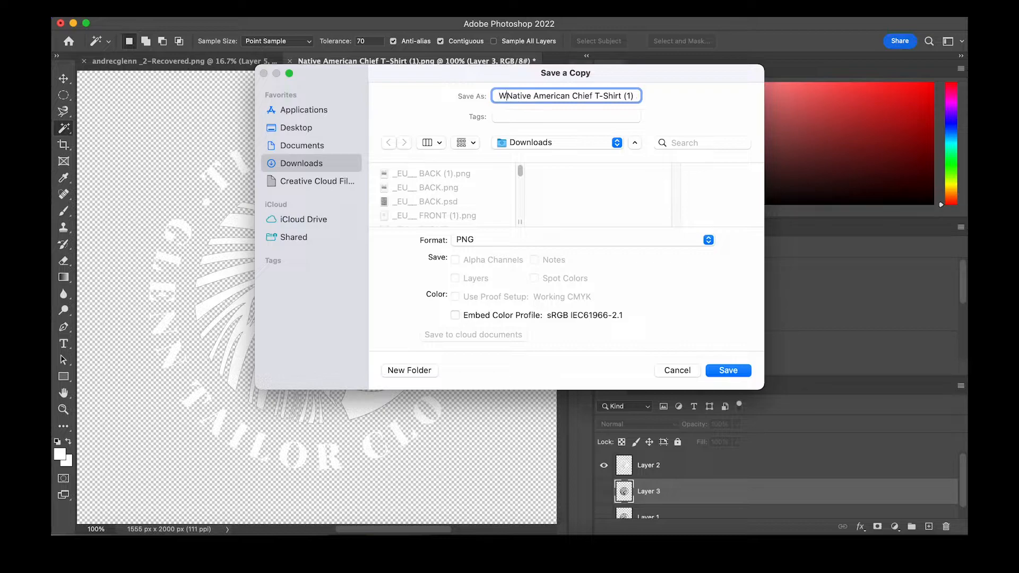
type("hite layer")
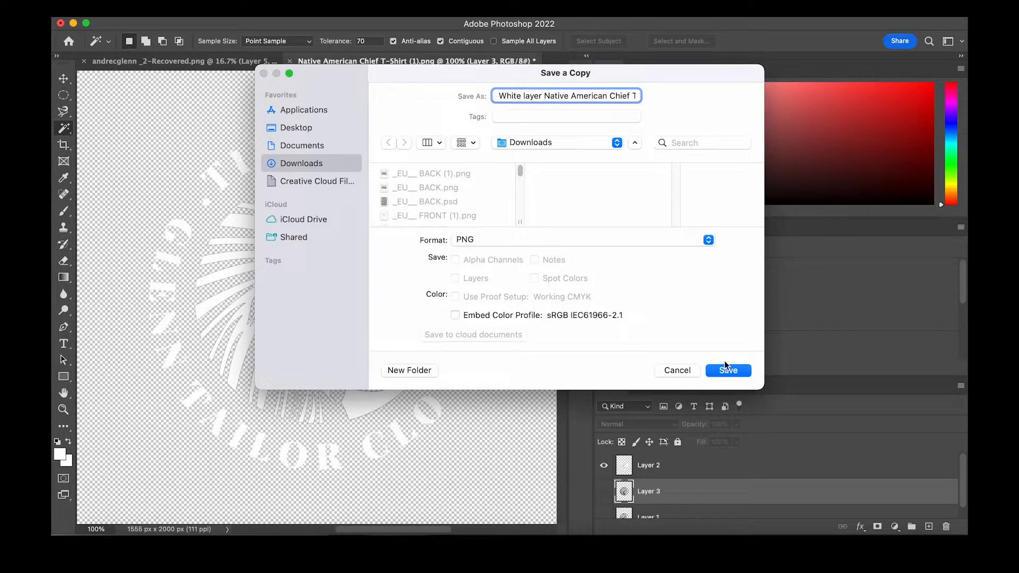
left_click(570, 96)
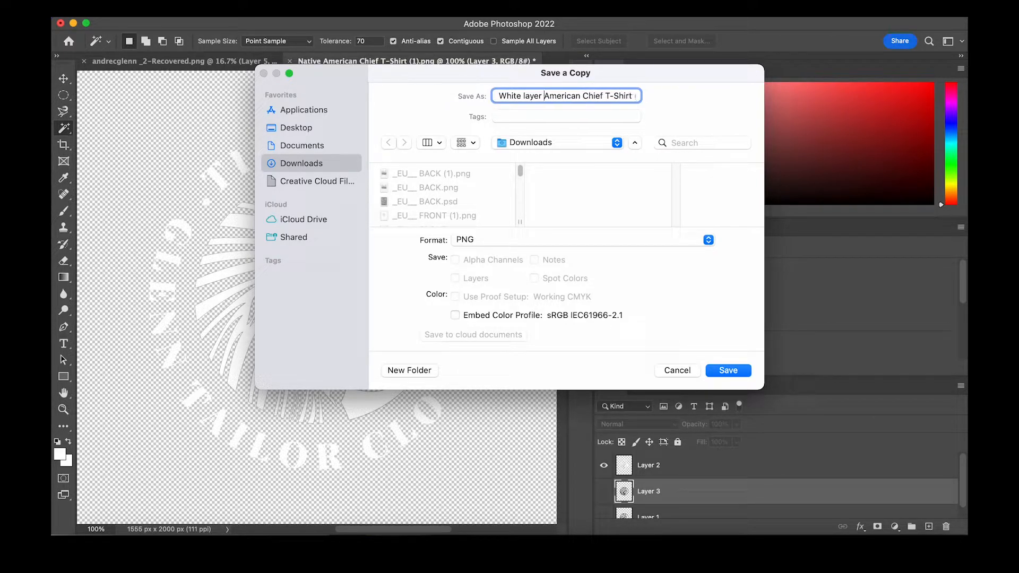
left_click(727, 370)
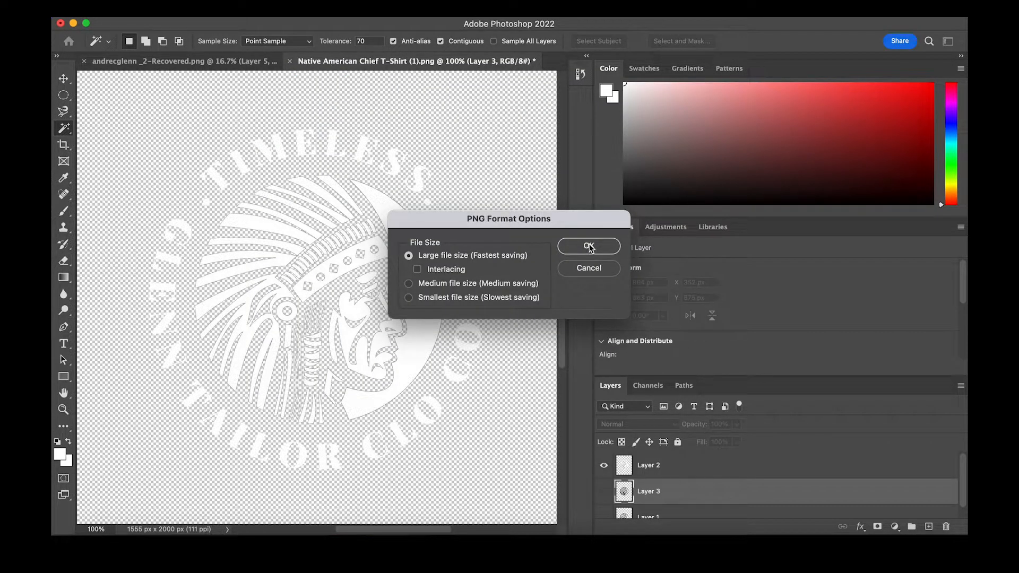
left_click(587, 247)
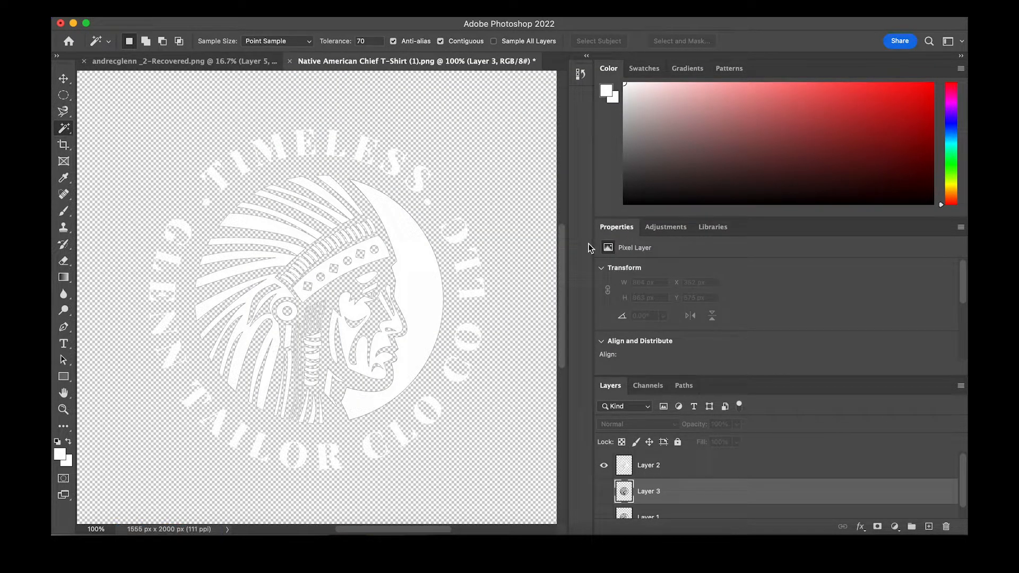
mouse_move(586, 328)
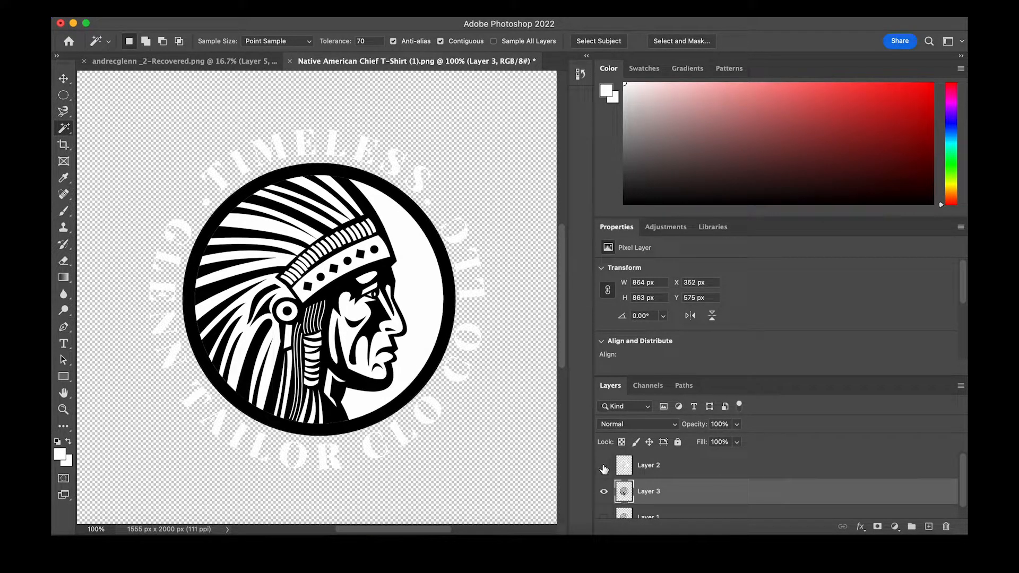
left_click(603, 469)
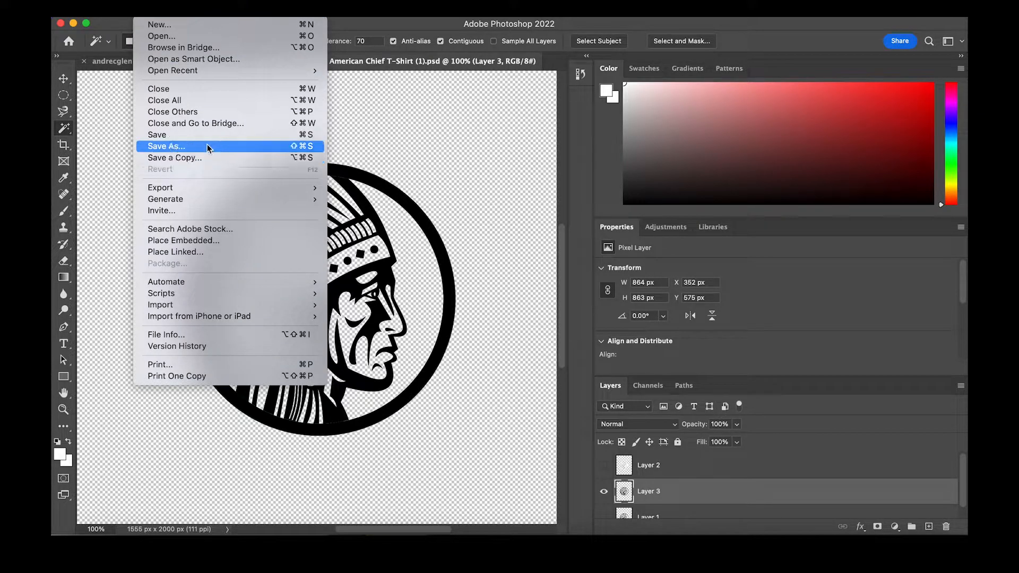
Save the black emblem as a local PNG copy under the black layer name.
left_click(166, 145)
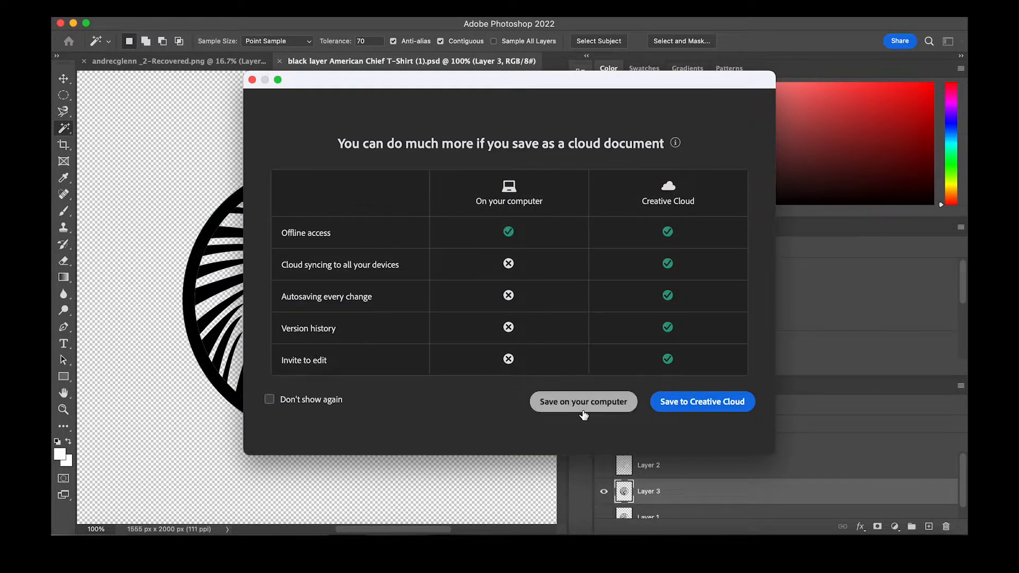
left_click(582, 402)
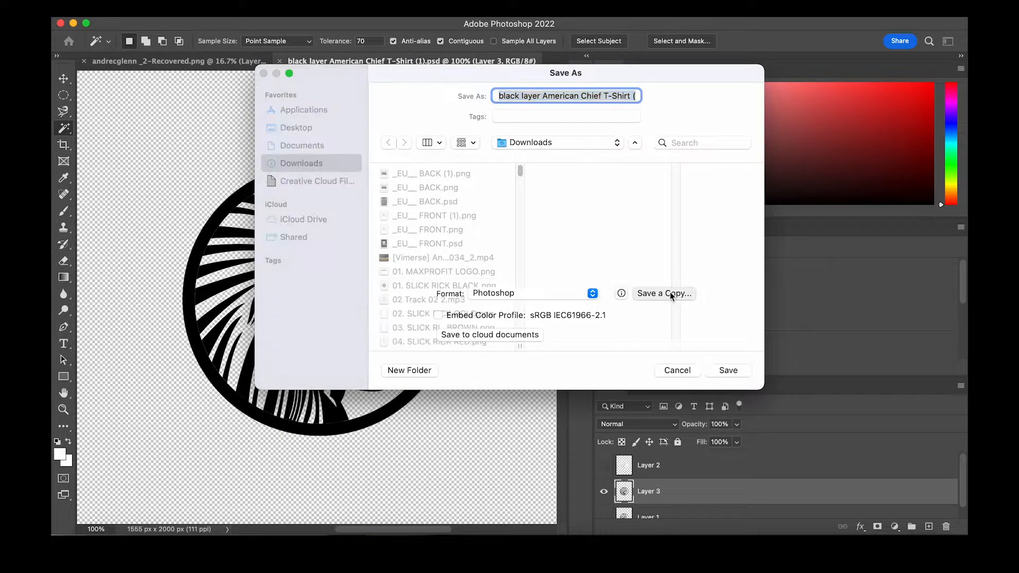
left_click(664, 293)
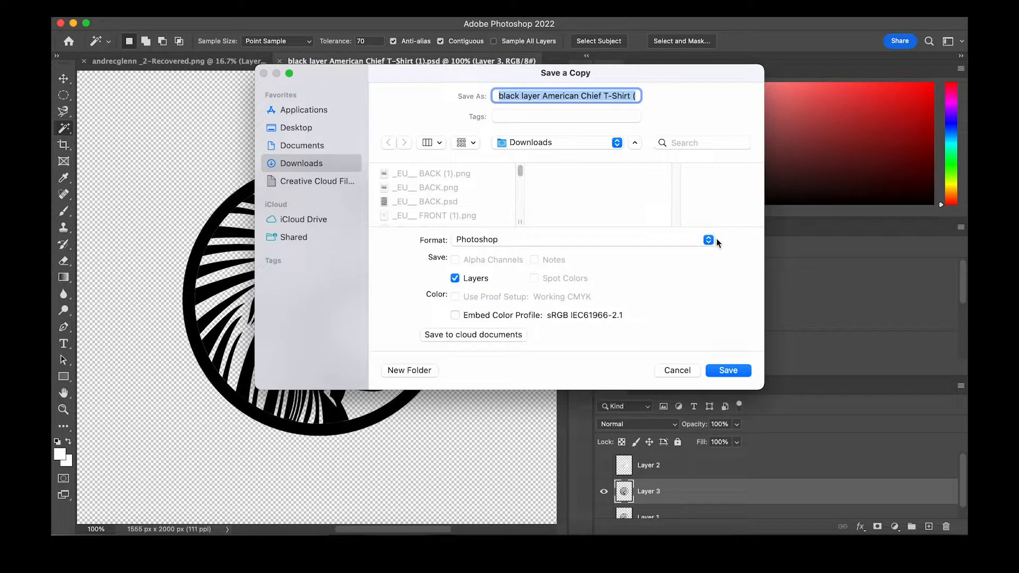
left_click(707, 239)
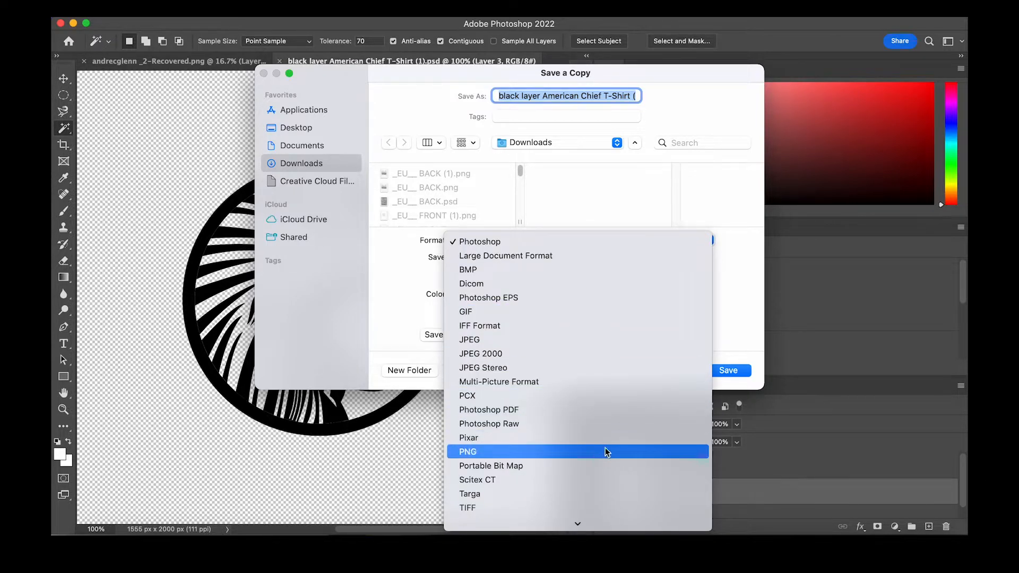
left_click(467, 451)
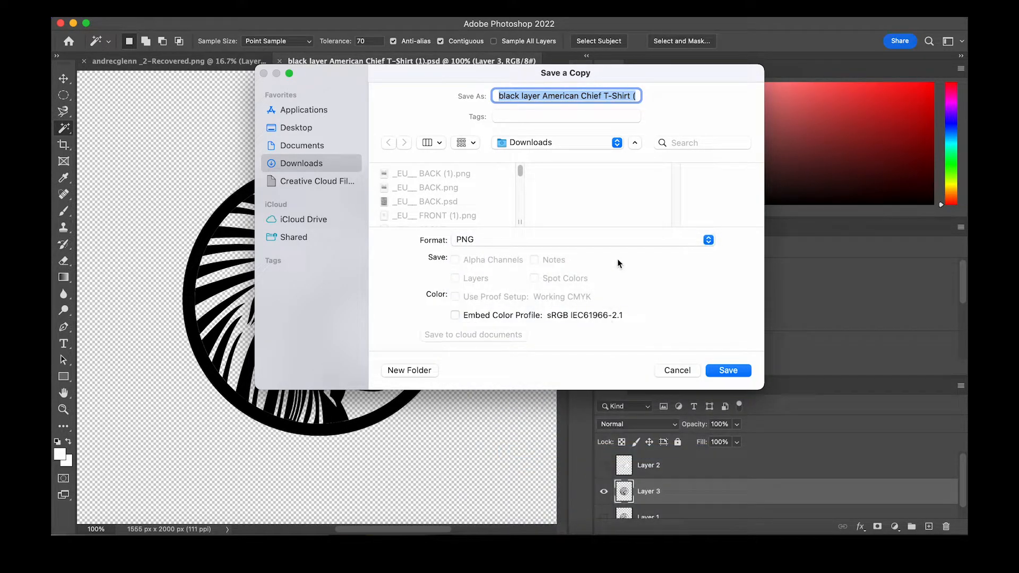
mouse_move(727, 370)
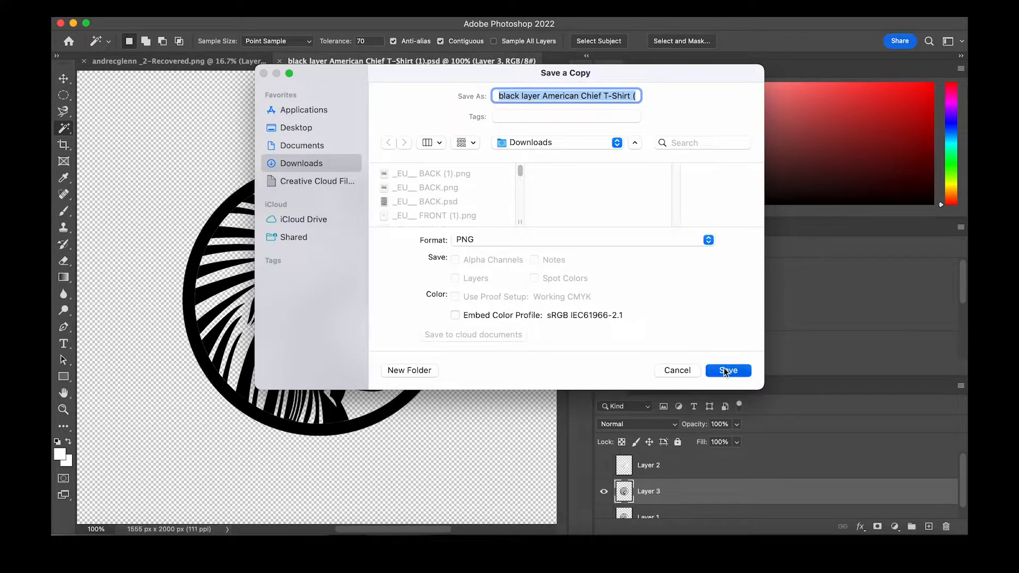
left_click(727, 370)
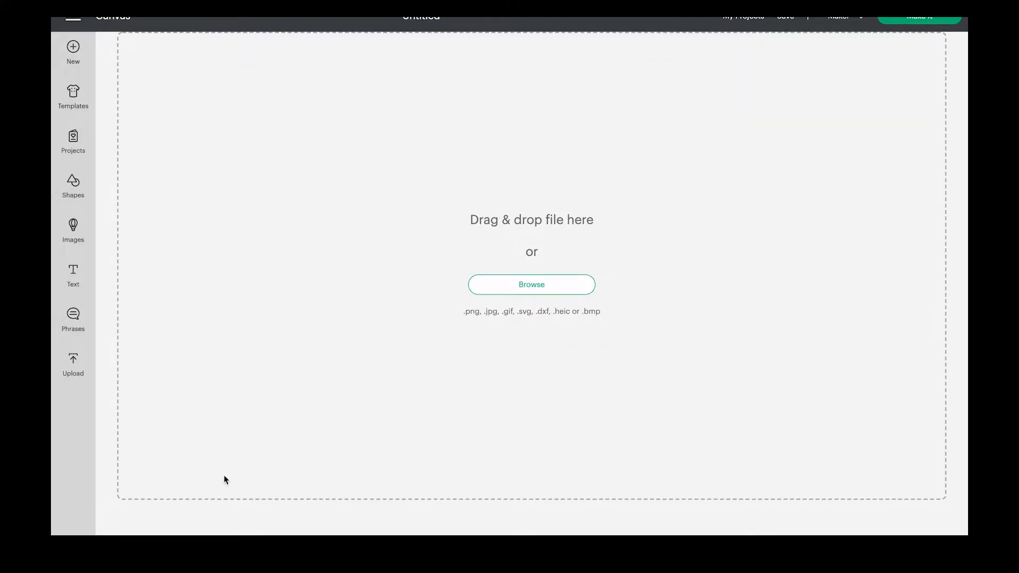
Try uploading the black layer Photoshop file, which Cricut rejects.
left_click(531, 284)
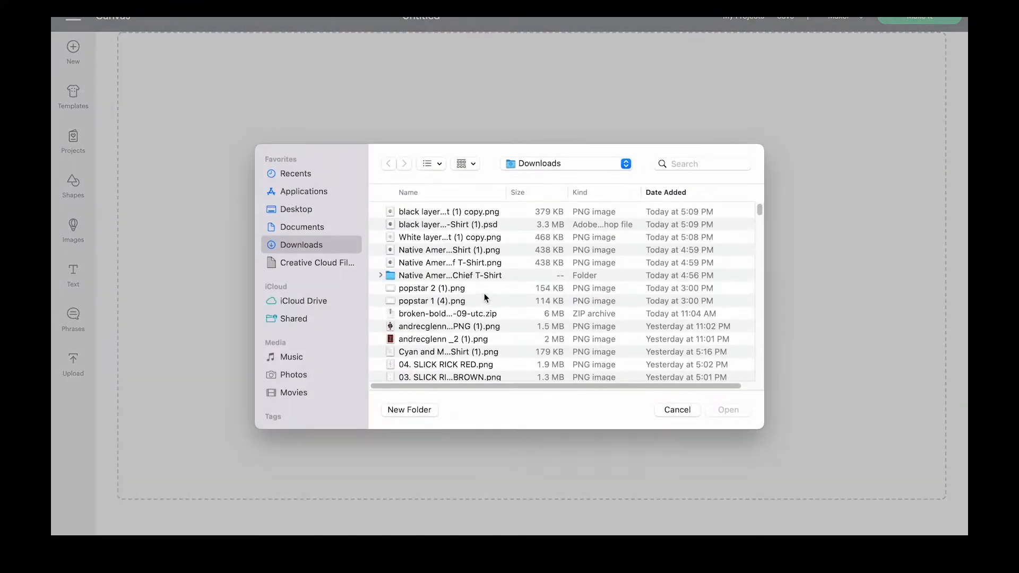
left_click(448, 224)
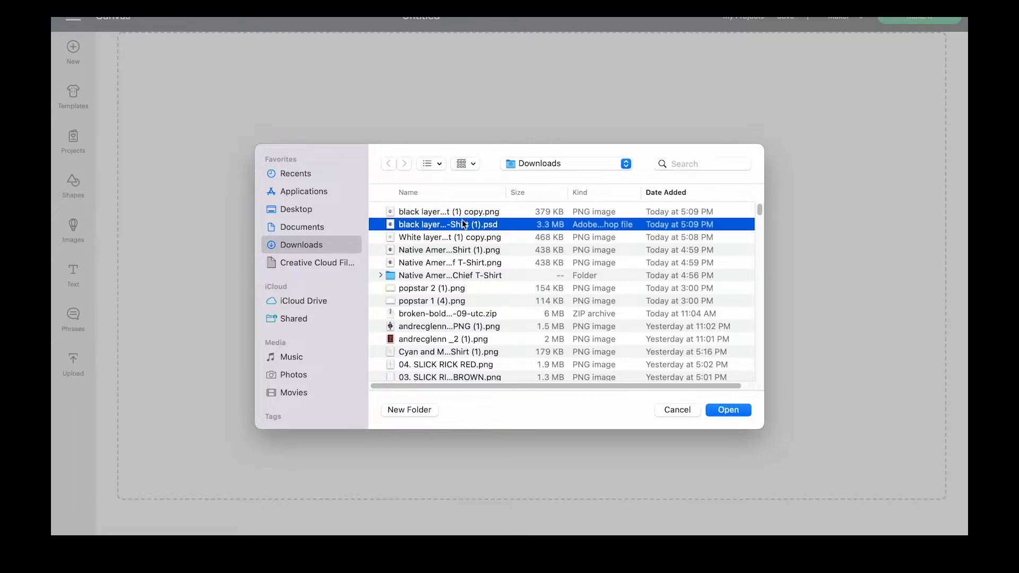
left_click(727, 409)
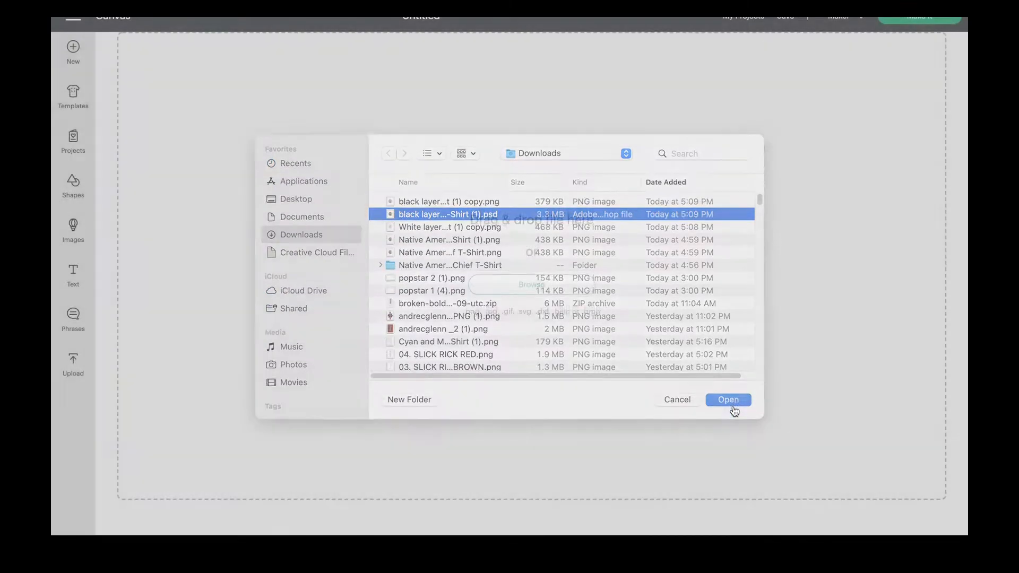
left_click(727, 400)
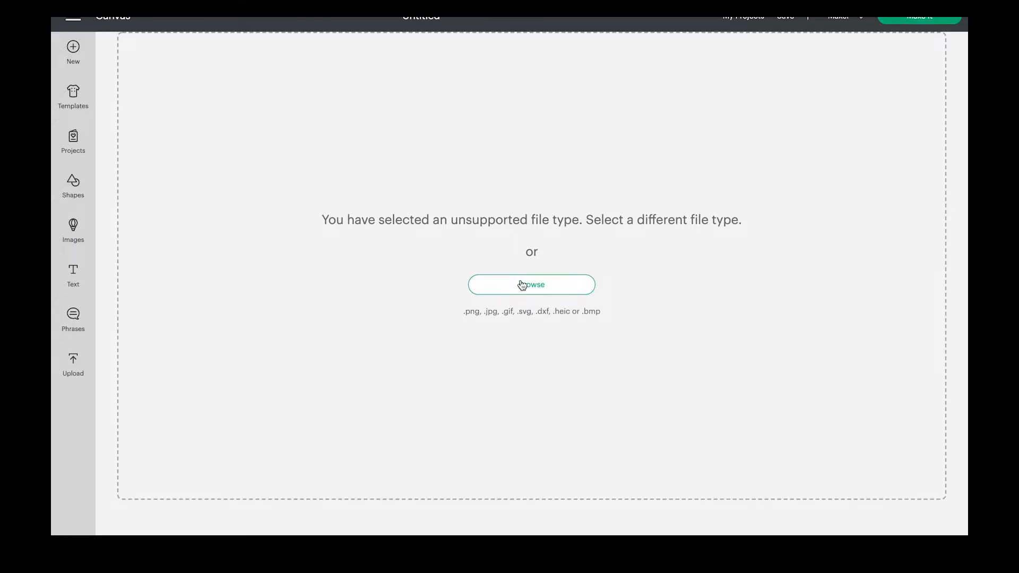
Choose the black layer PNG from Downloads for upload instead.
left_click(531, 284)
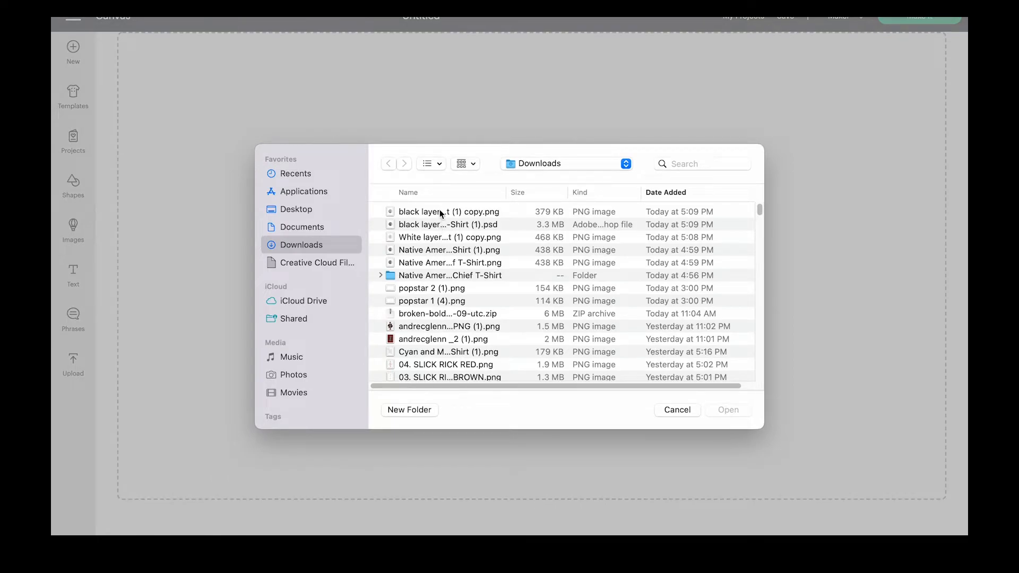
left_click(449, 211)
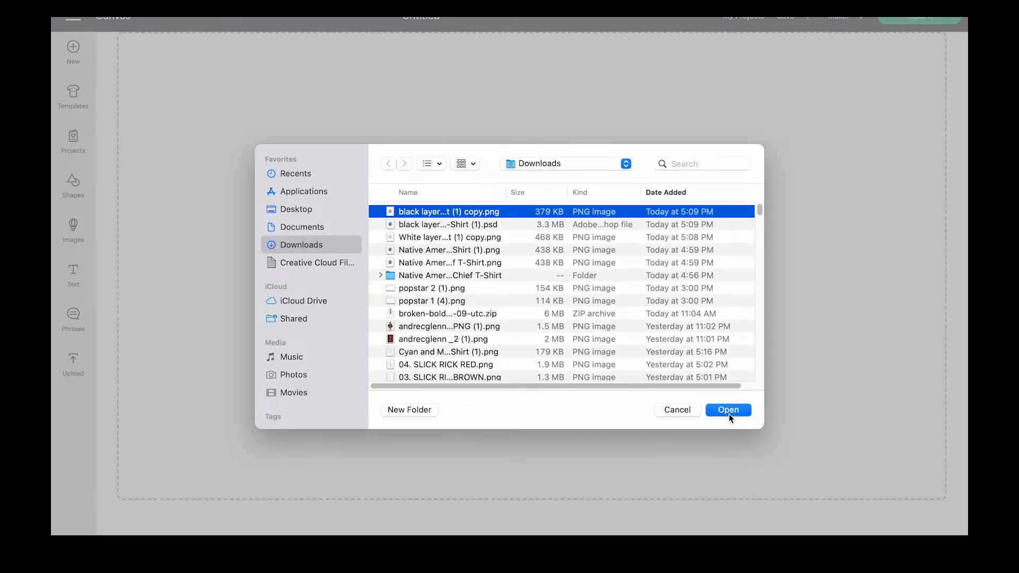
left_click(727, 409)
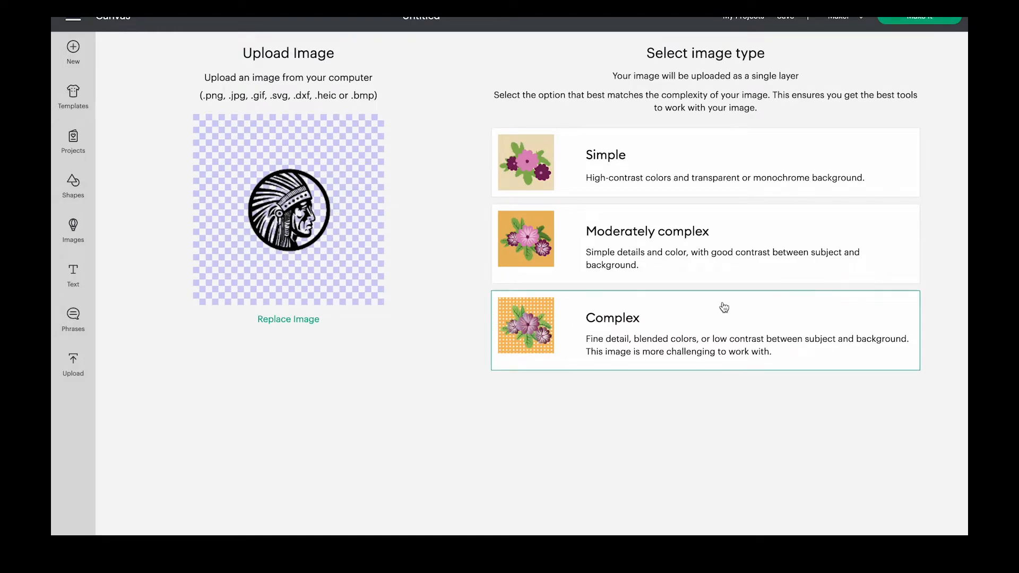
Set the black emblem's image type to Complex and save it to uploads.
left_click(705, 330)
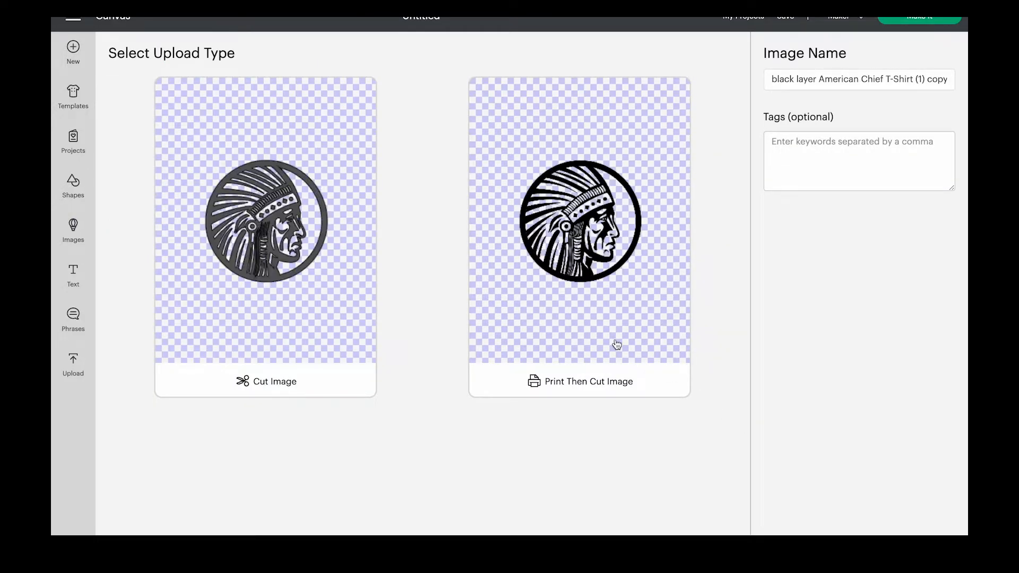
left_click(264, 236)
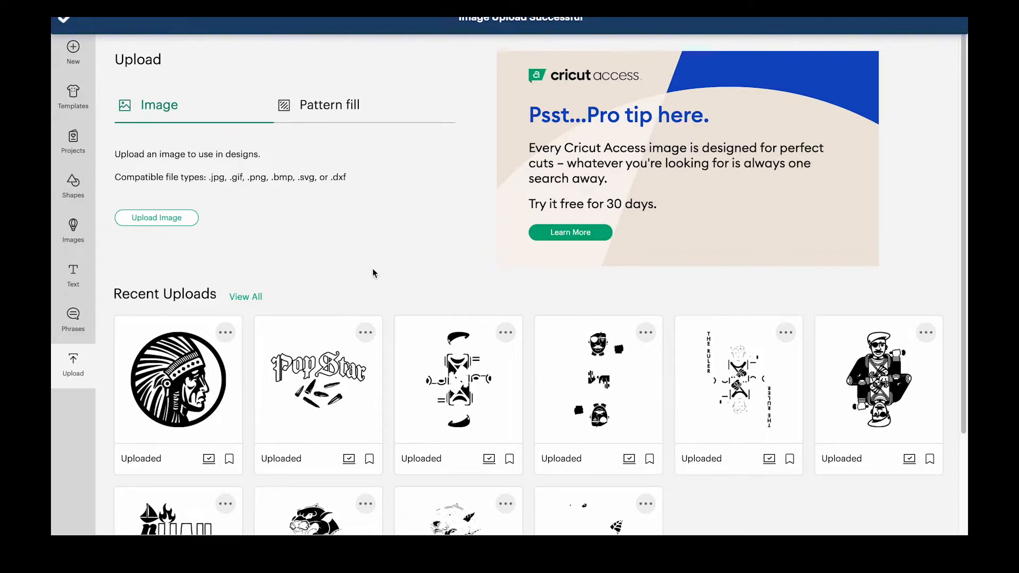
left_click(156, 217)
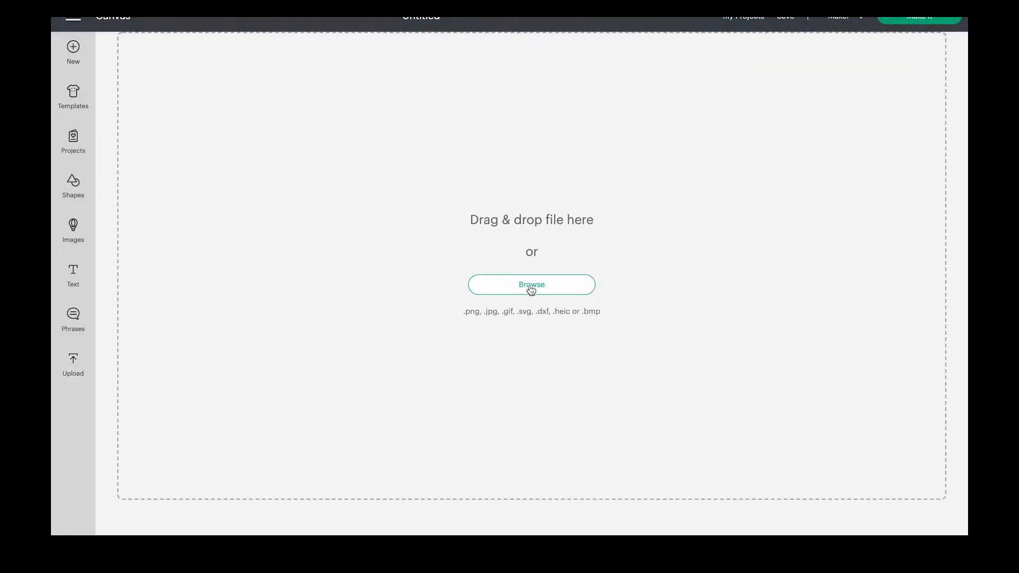
Upload the White layer PNG and add both chief layers to the canvas.
left_click(531, 284)
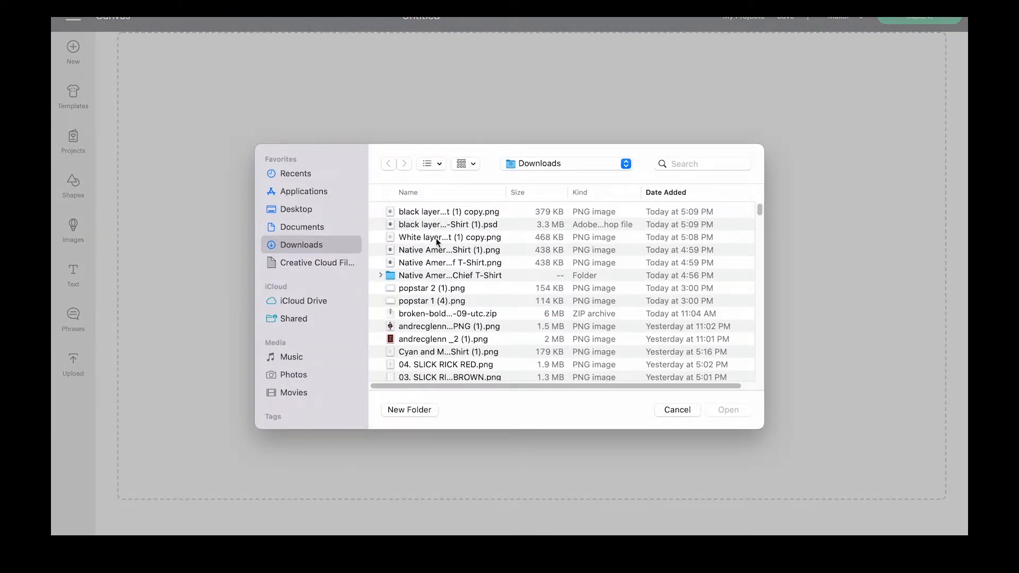
left_click(450, 236)
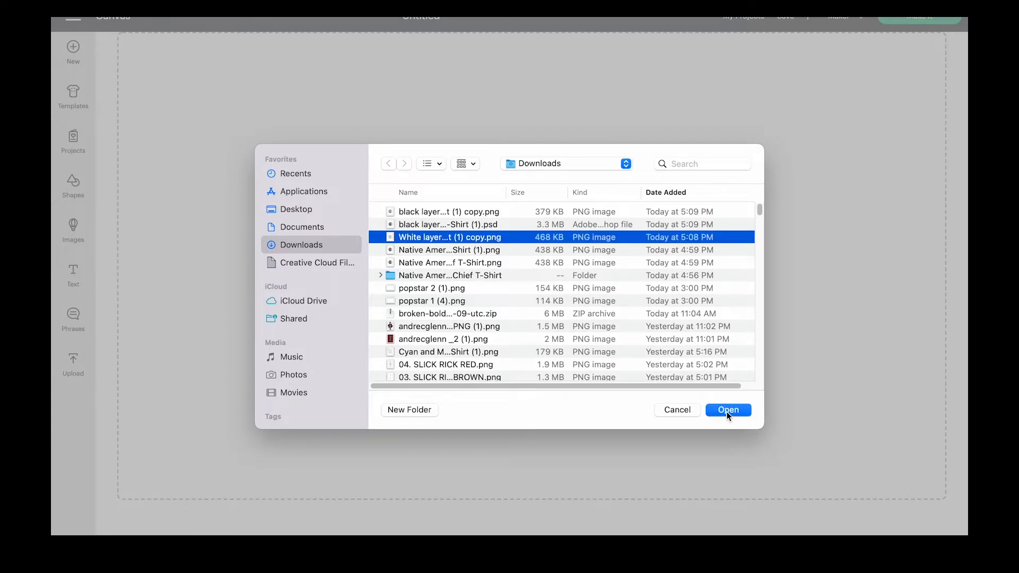
left_click(727, 410)
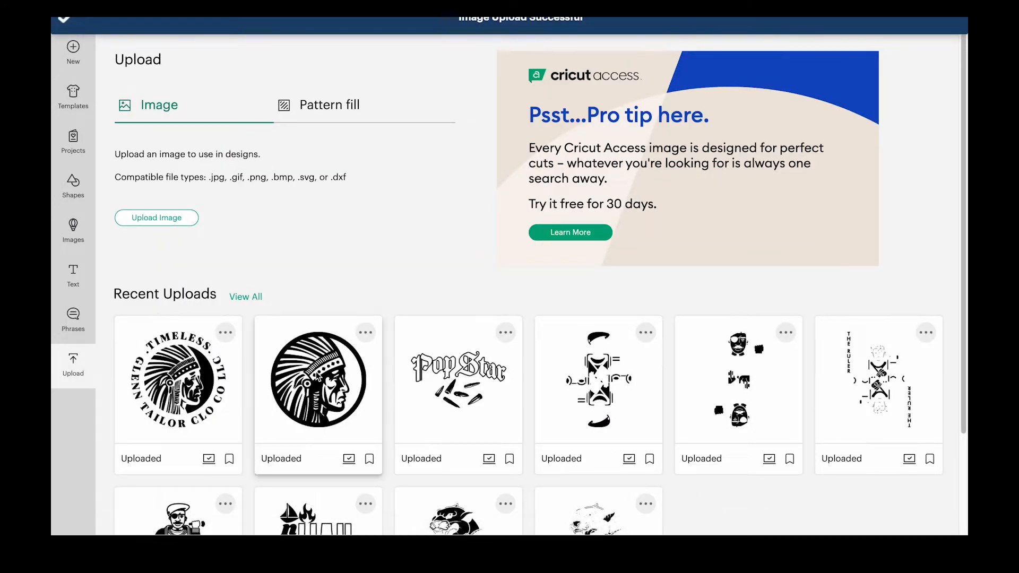
mouse_move(449, 462)
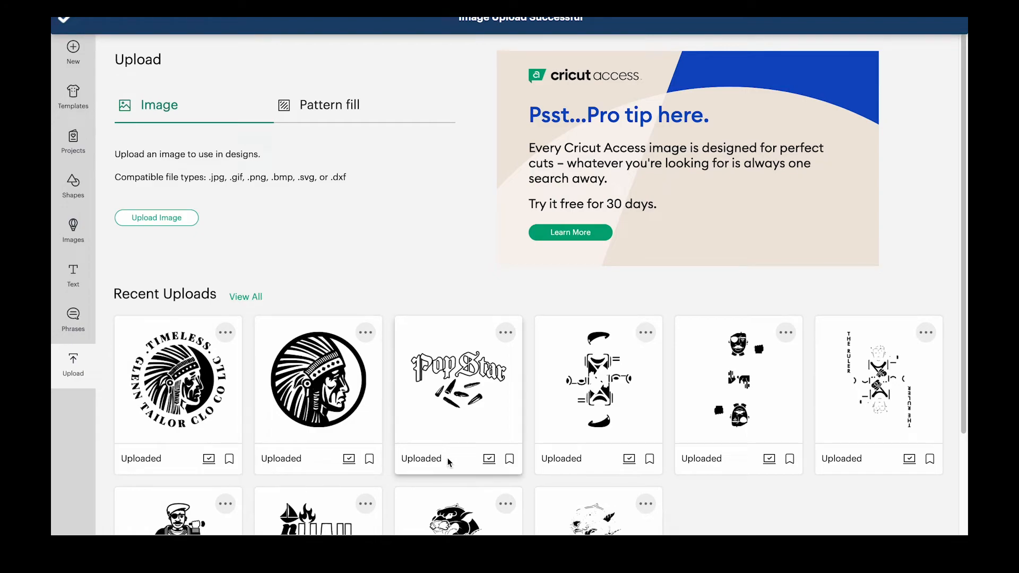
left_click(177, 390)
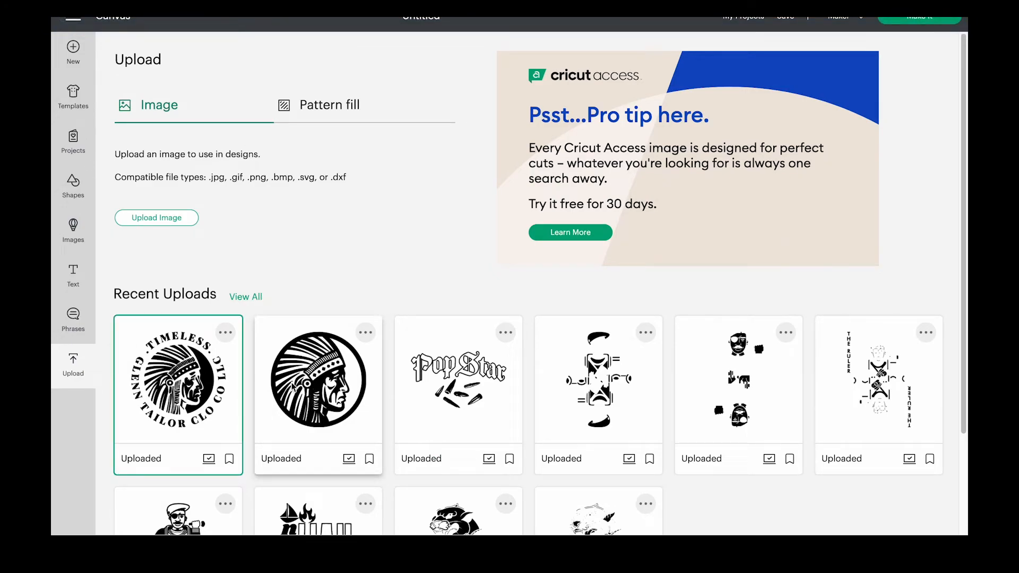
left_click(318, 379)
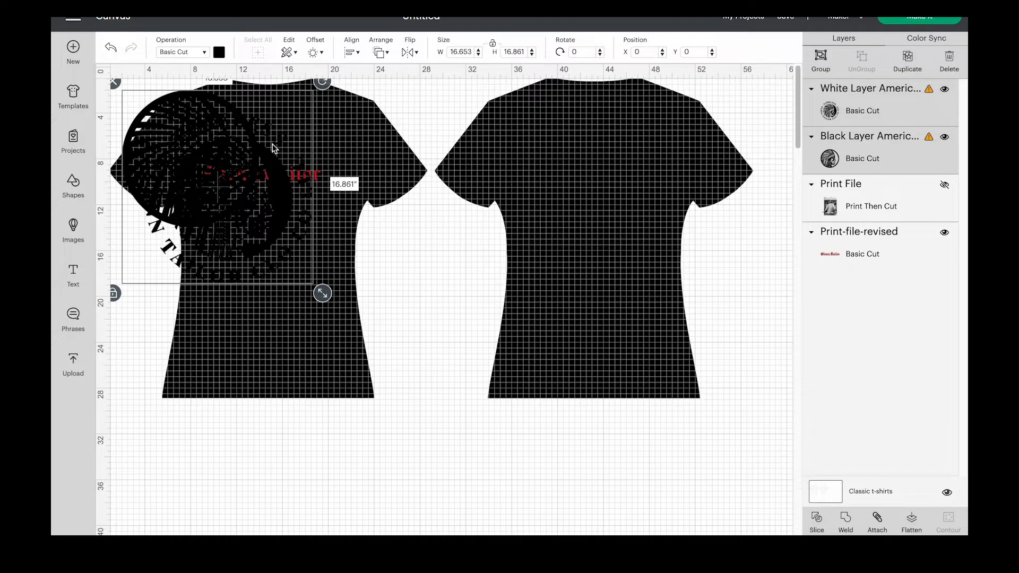
mouse_move(328, 173)
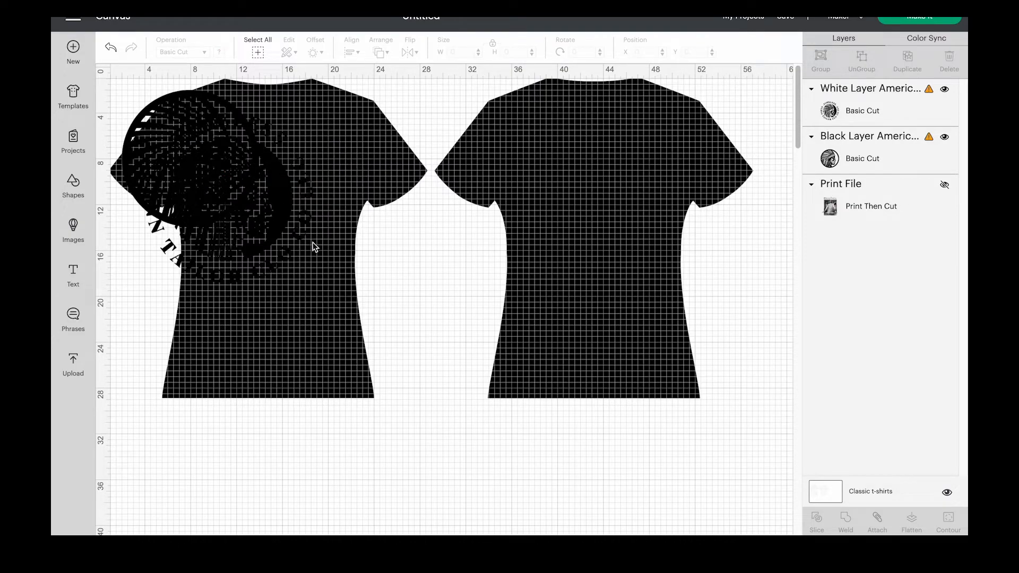
Shrink the chief logo layers to about six inches, placing white on the left chest and black beside it.
left_click(228, 189)
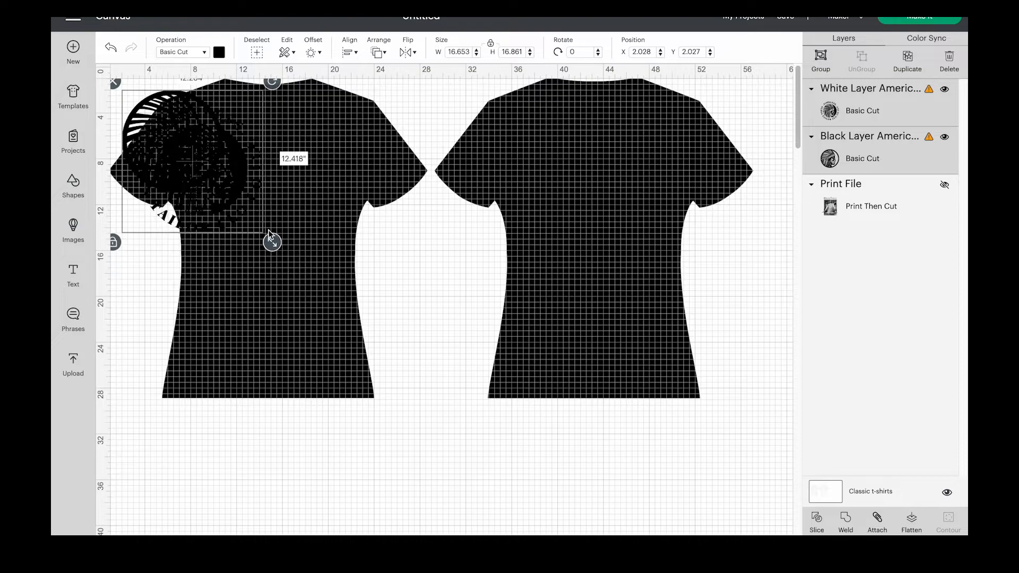
left_click_drag(271, 239, 227, 197)
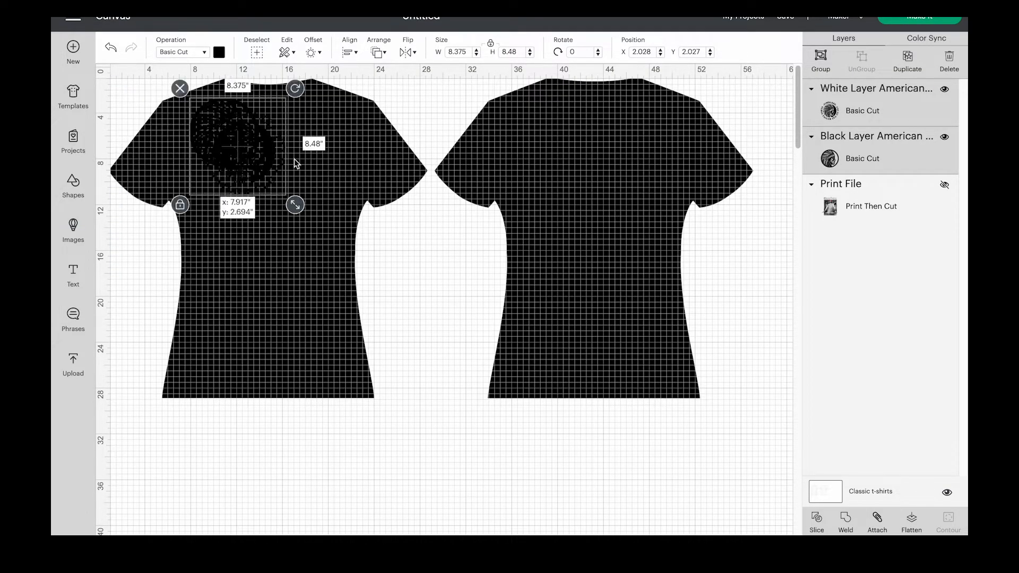
left_click_drag(231, 137, 318, 192)
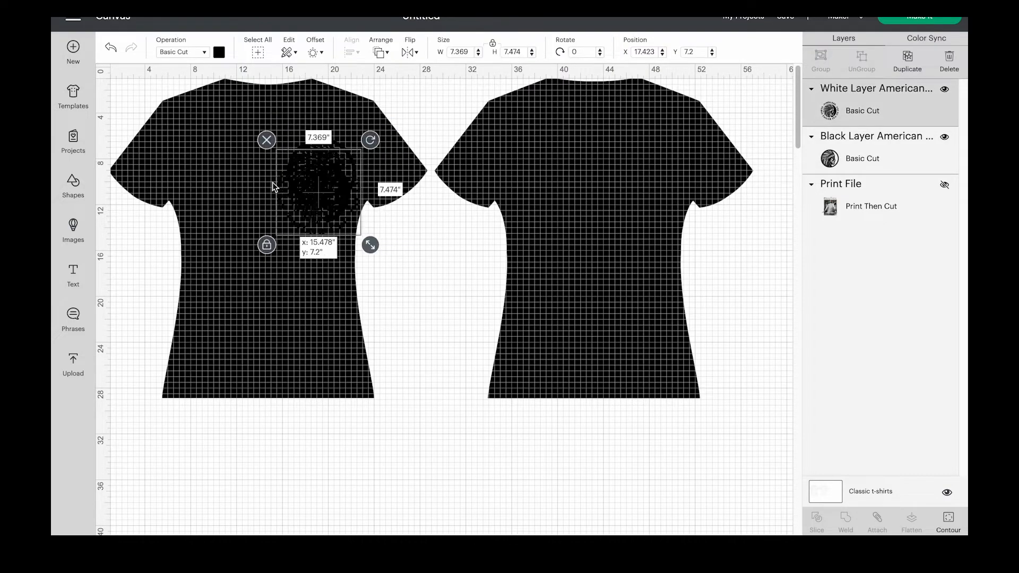
left_click_drag(319, 192, 218, 202)
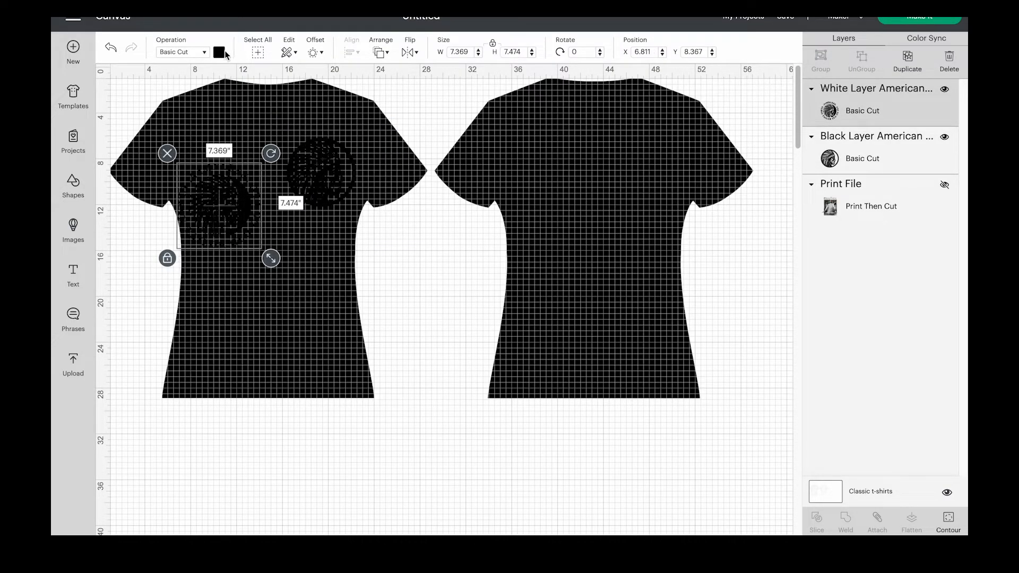
left_click(219, 52)
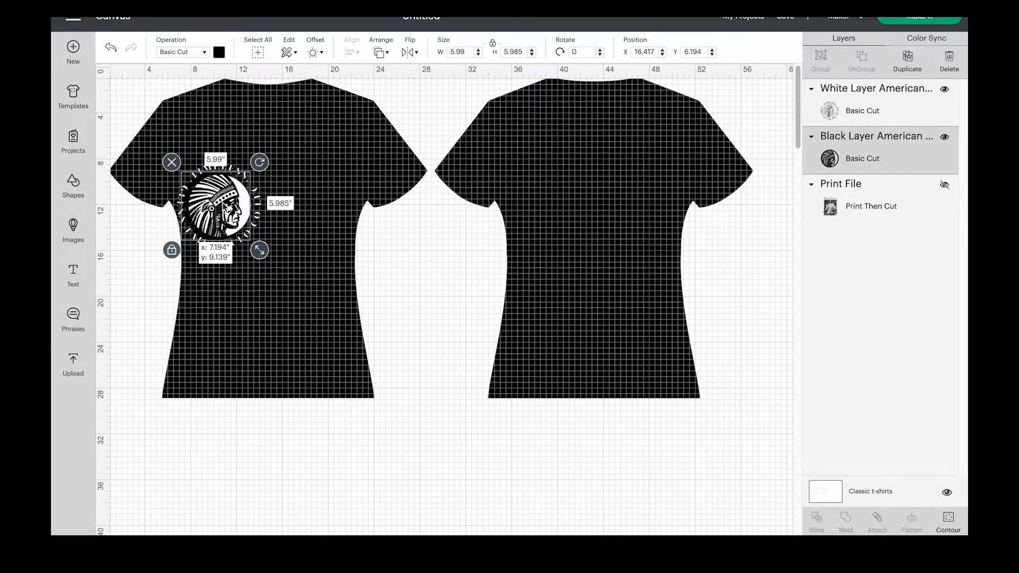
left_click_drag(211, 208, 365, 162)
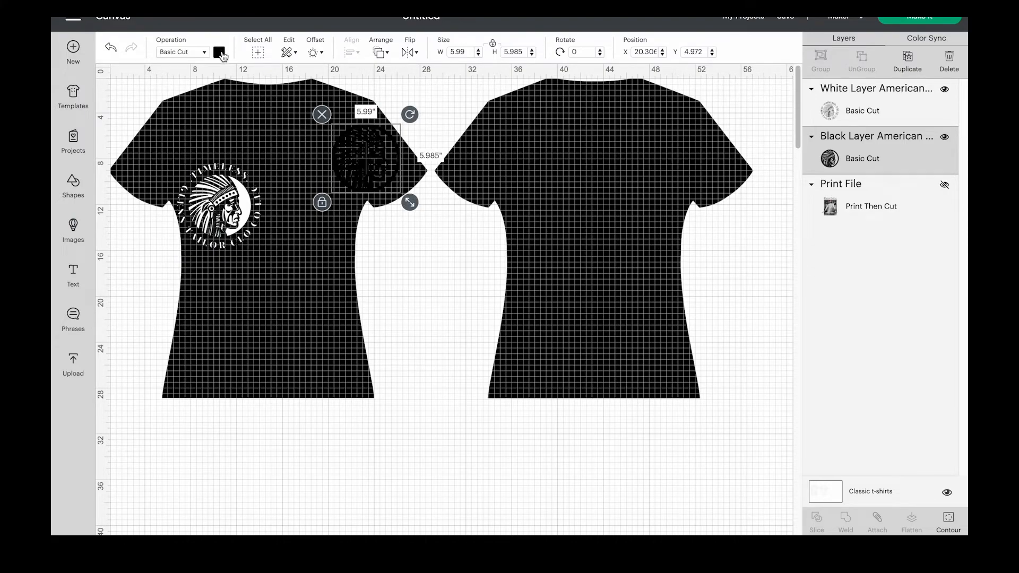
Recolour the black chief layer light blue and move it back over the white lettering.
left_click(220, 52)
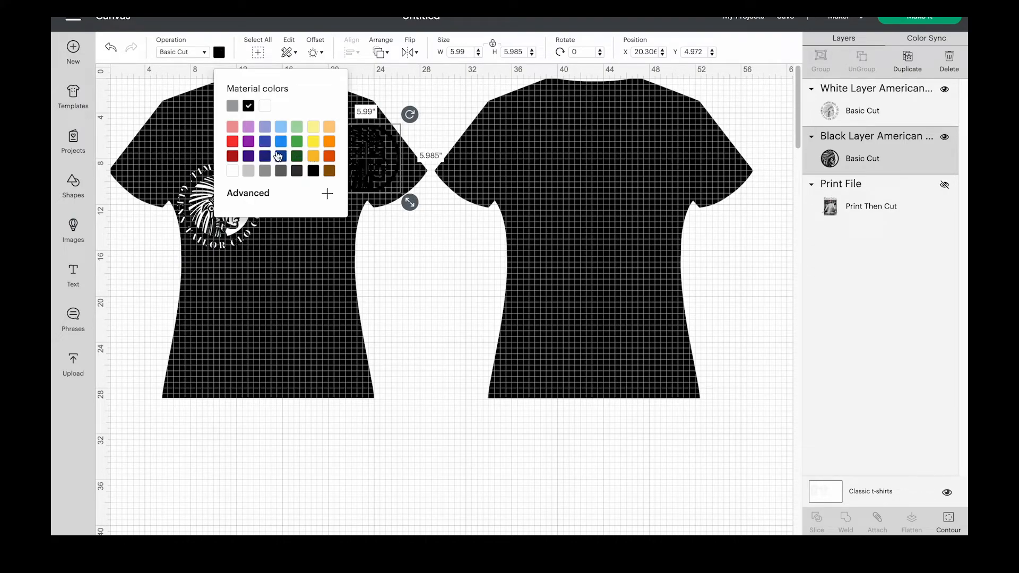
mouse_move(280, 137)
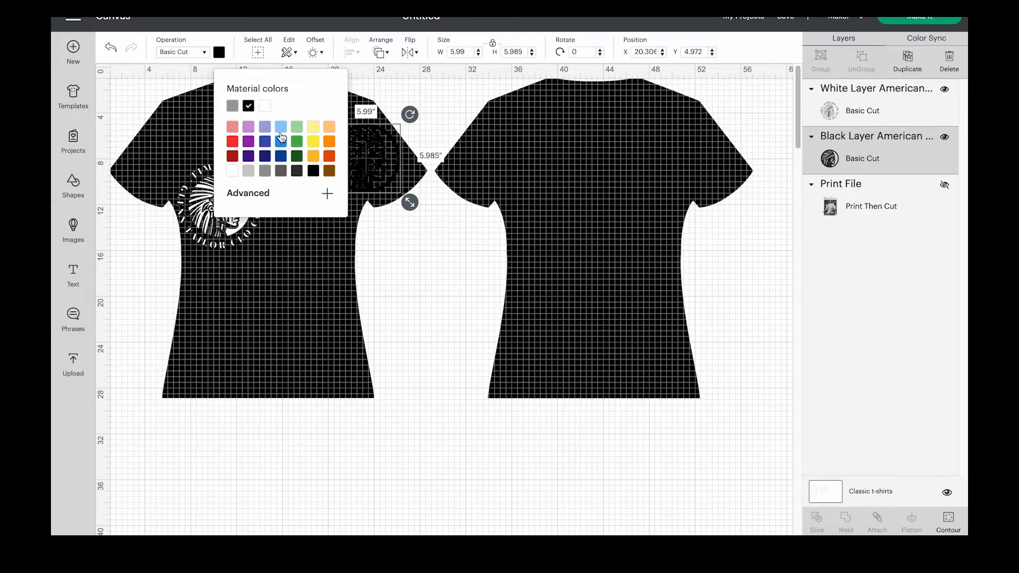
left_click(280, 126)
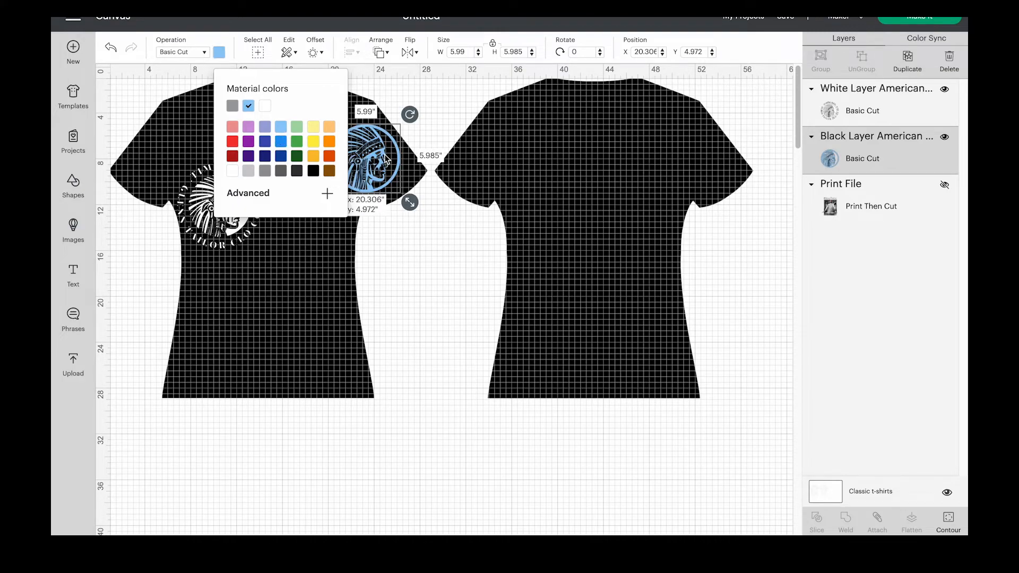
left_click_drag(374, 156, 217, 208)
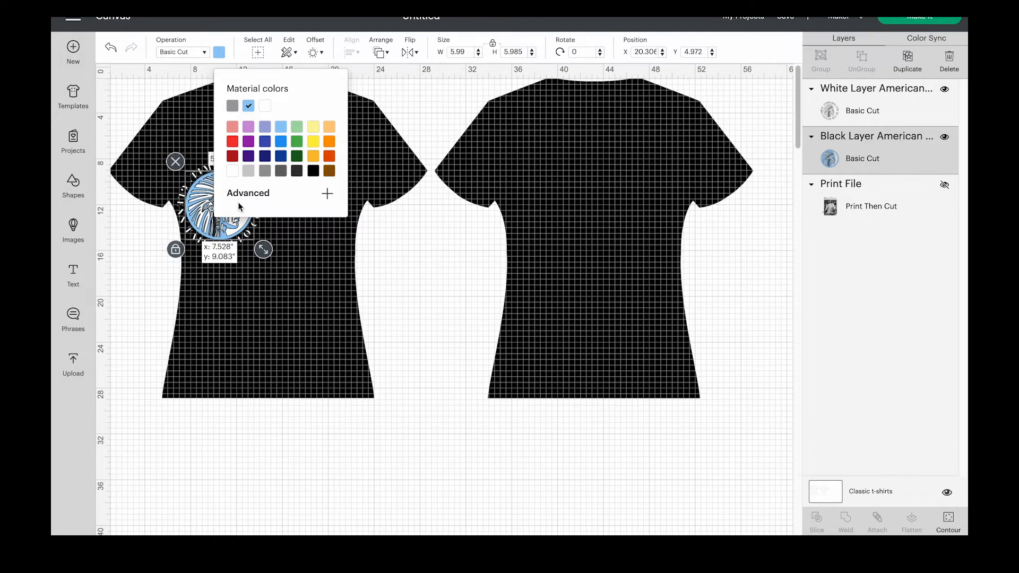
left_click(356, 315)
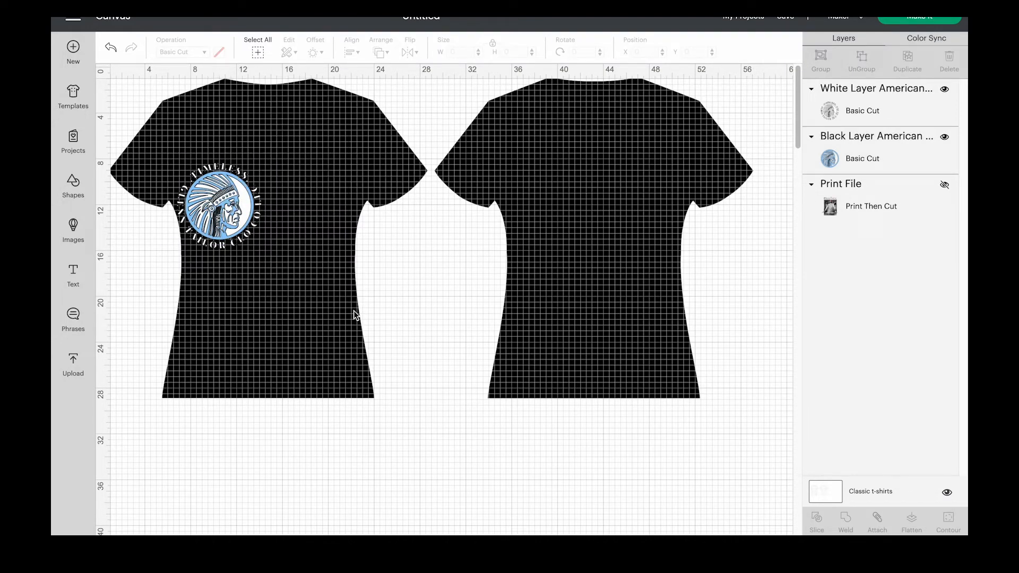